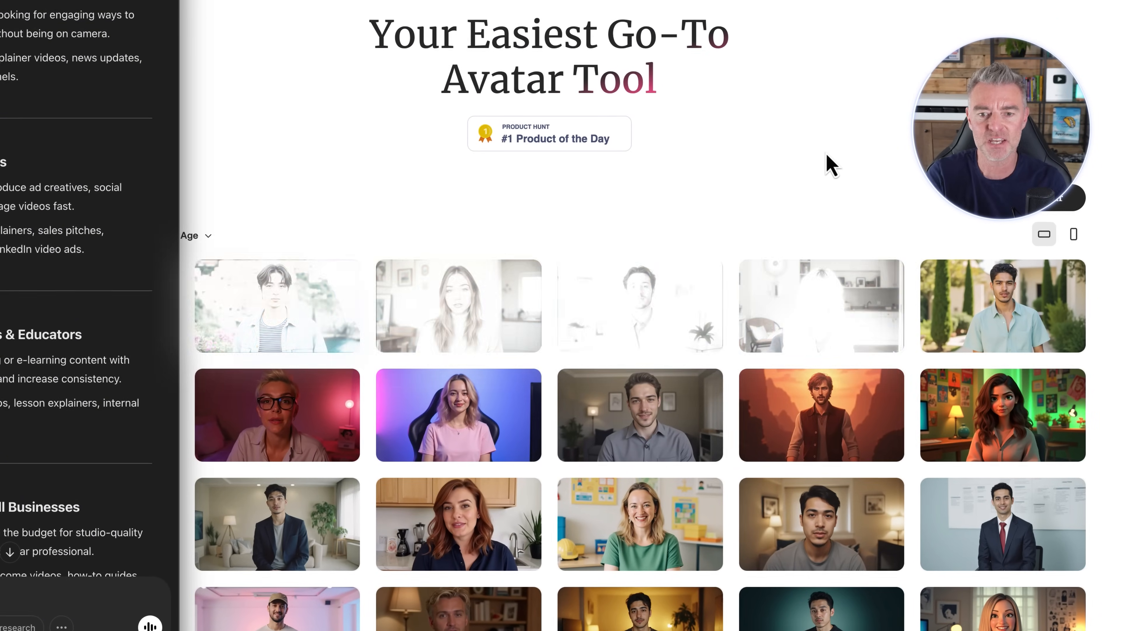
Scroll through the public avatar library to browse the available presenters.
scroll("down", 3)
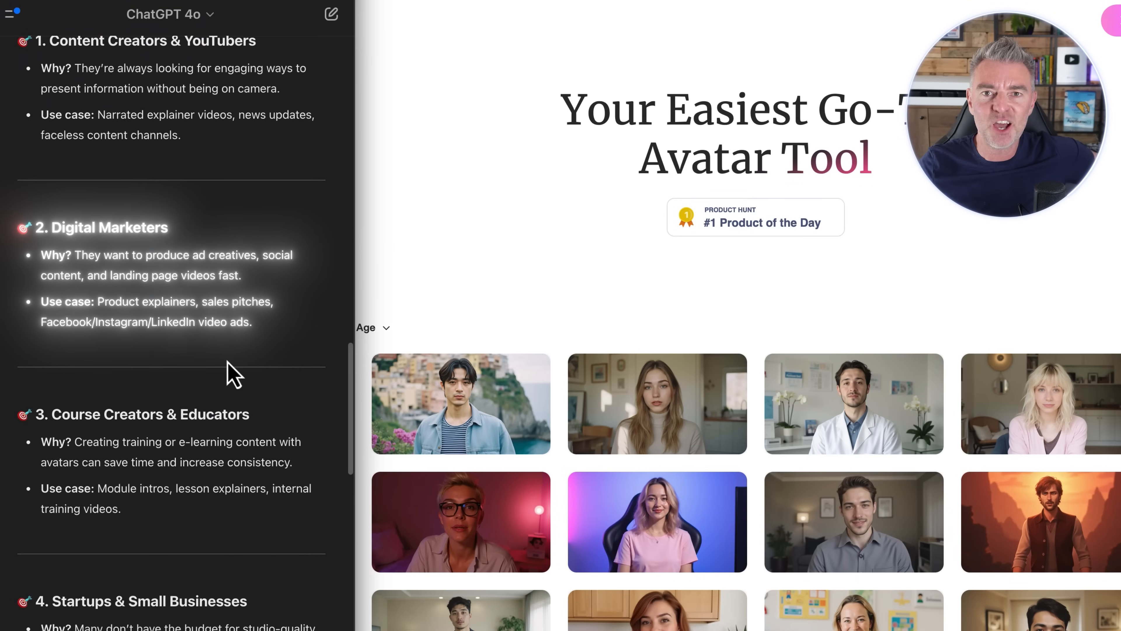
scroll("down", 3)
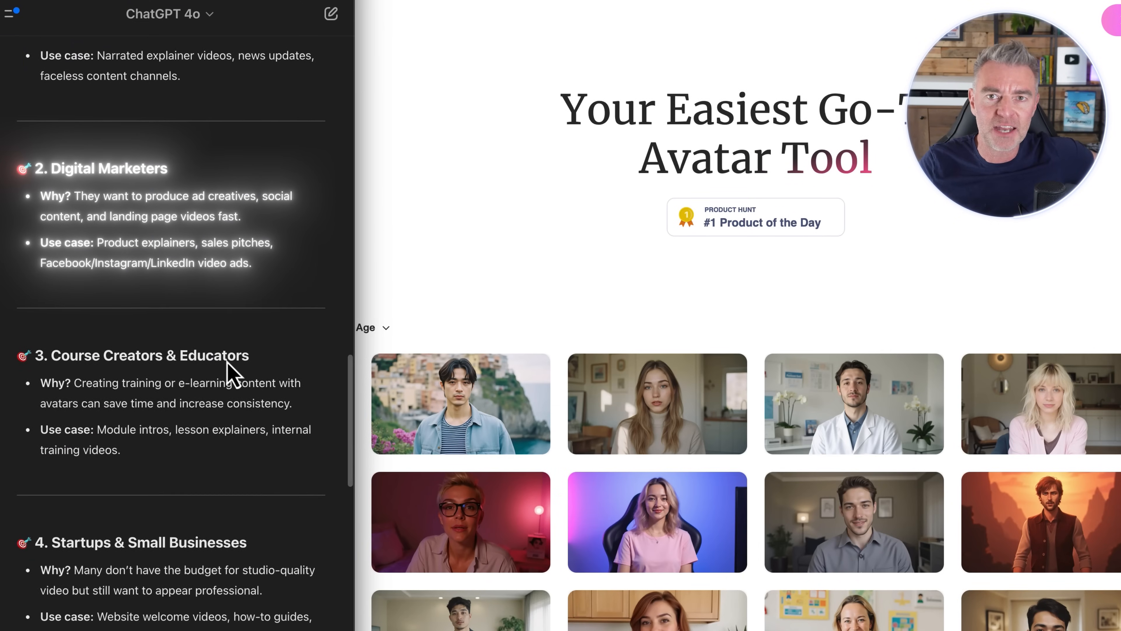
scroll("down", 3)
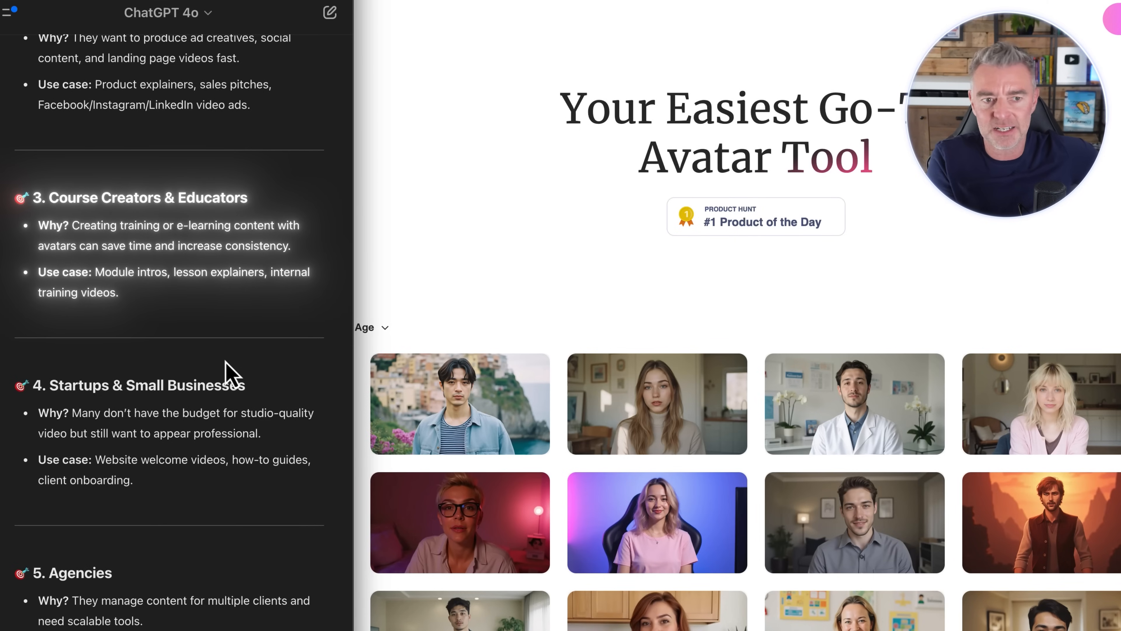
scroll("down", 3)
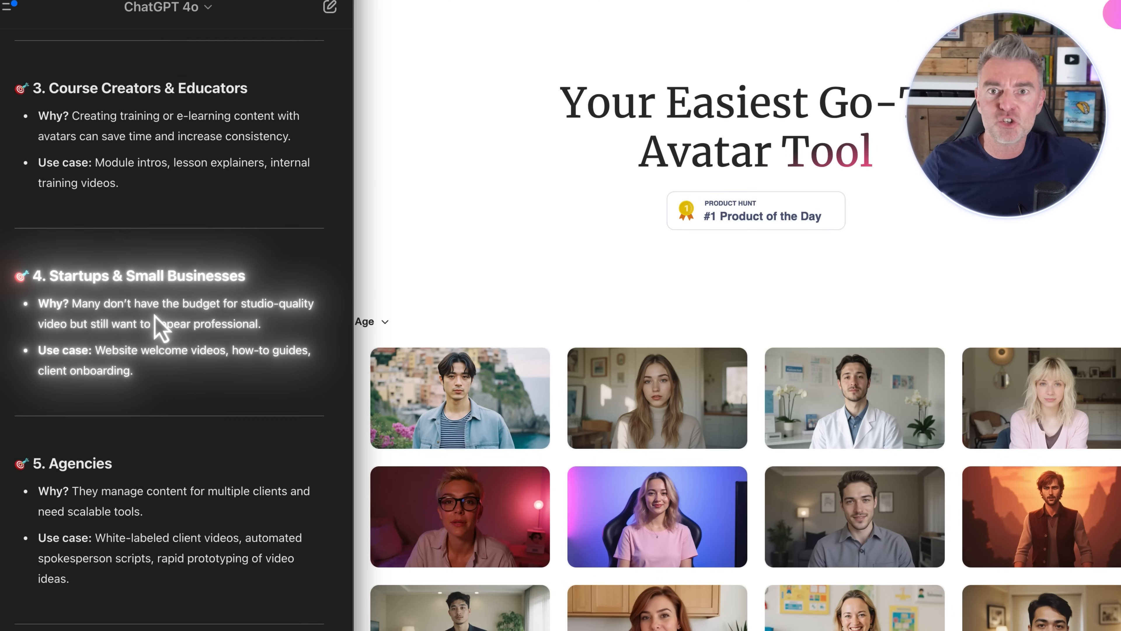
scroll("down", 3)
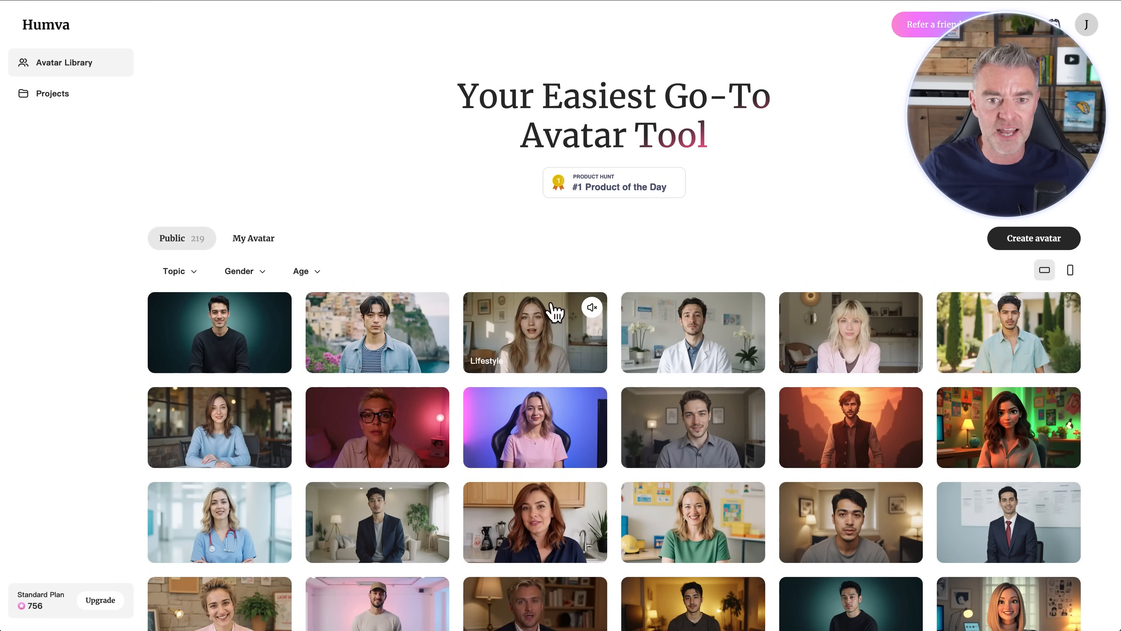
scroll("down", 3)
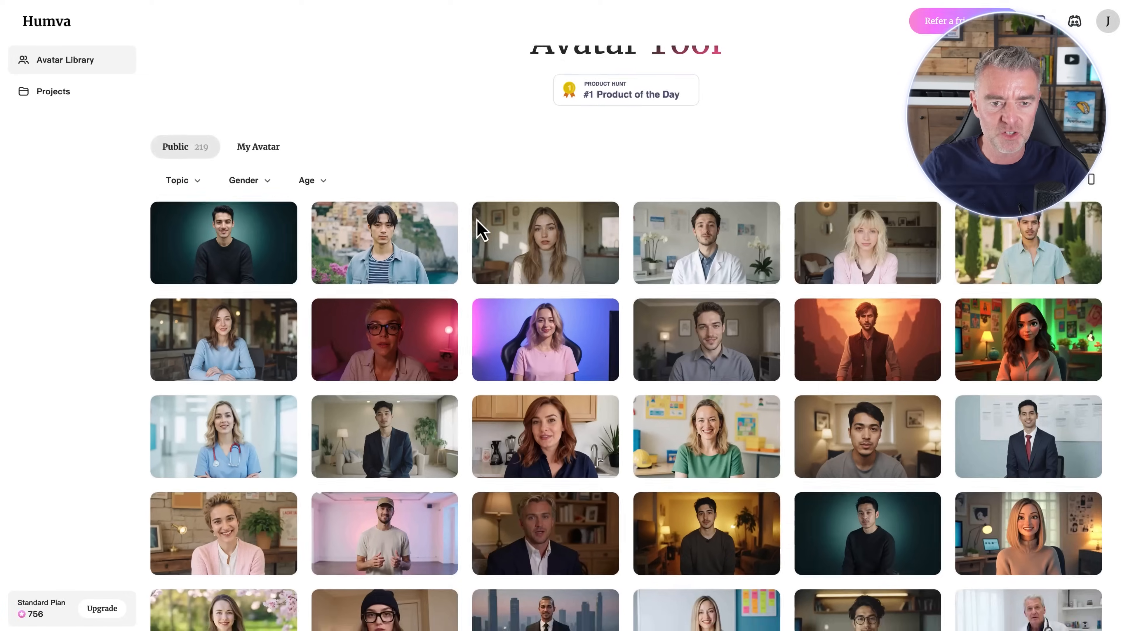
Filter the library to male avatars (98 results) and locate the Education presenter via the topics list.
left_click(250, 180)
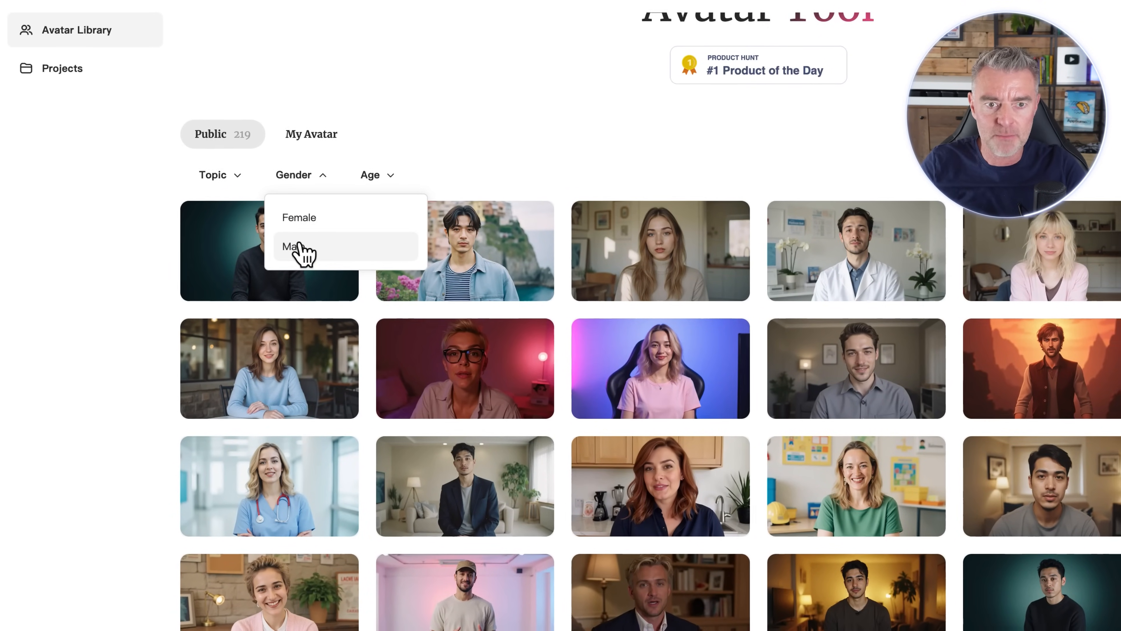
left_click(292, 247)
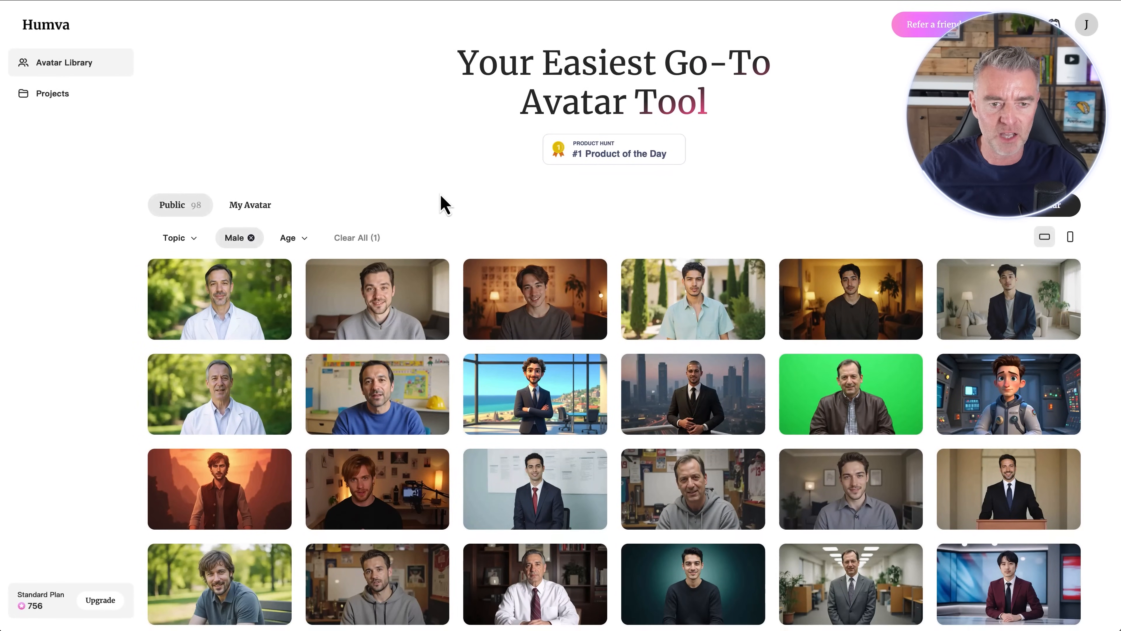
scroll("down", 3)
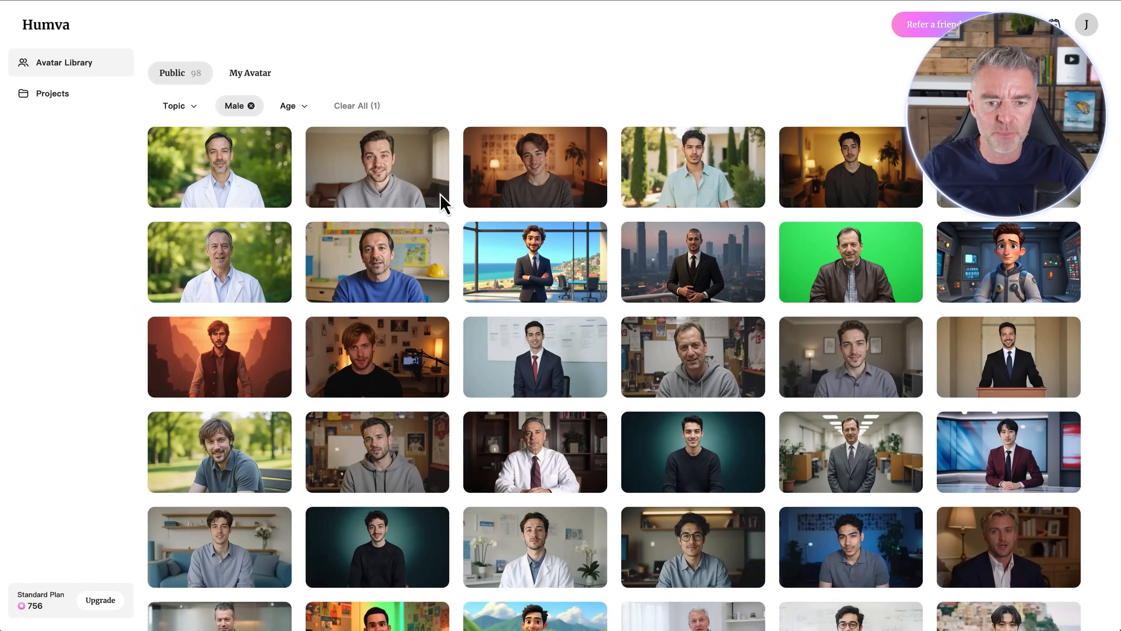
left_click(175, 105)
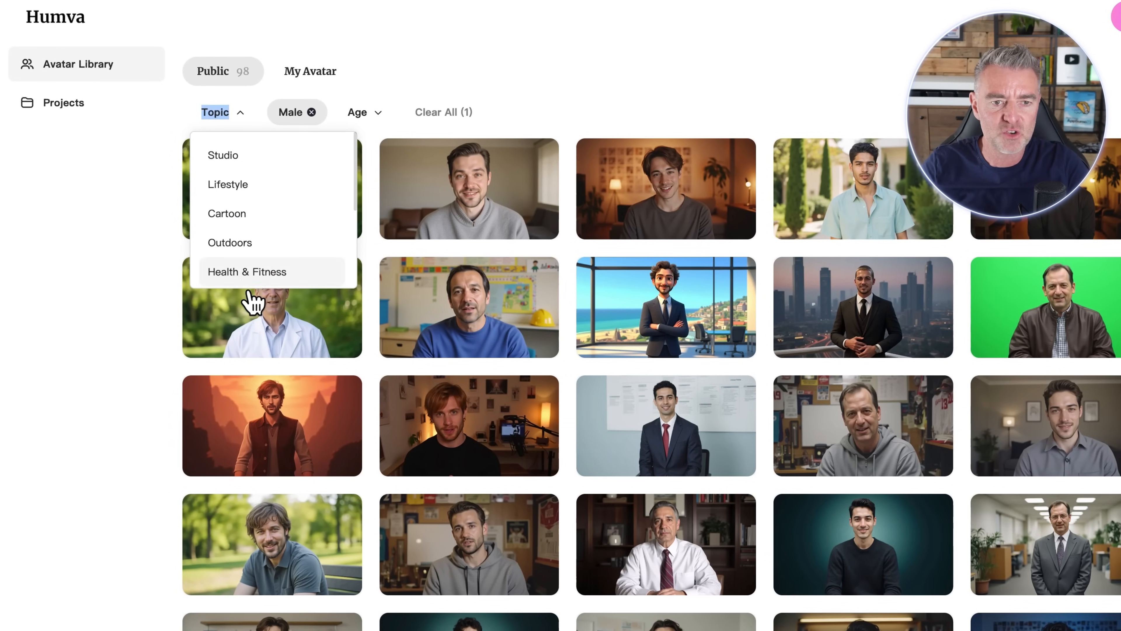
left_click(214, 112)
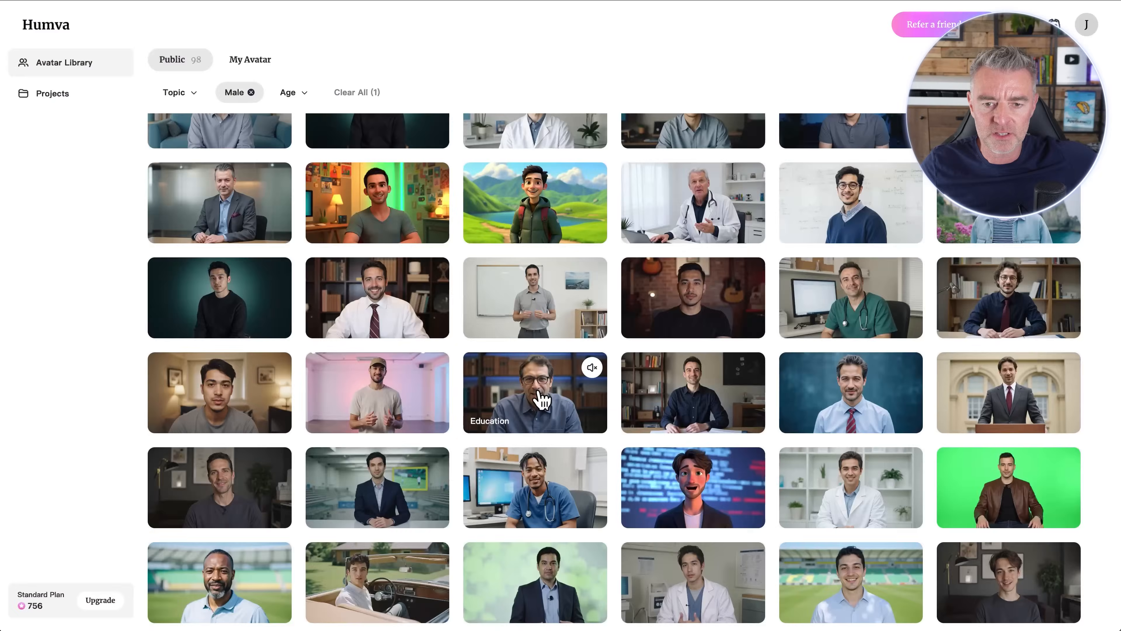
Start a video with the educator avatar, enter the nuclear-energy script, and export it for generation.
left_click(534, 392)
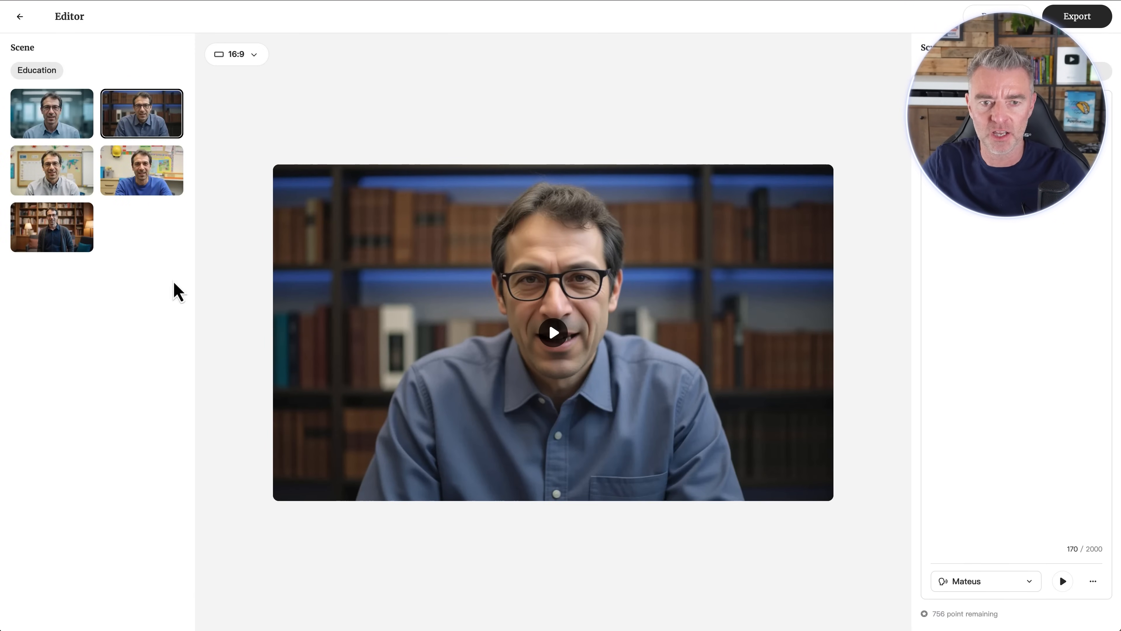
mouse_move(90, 170)
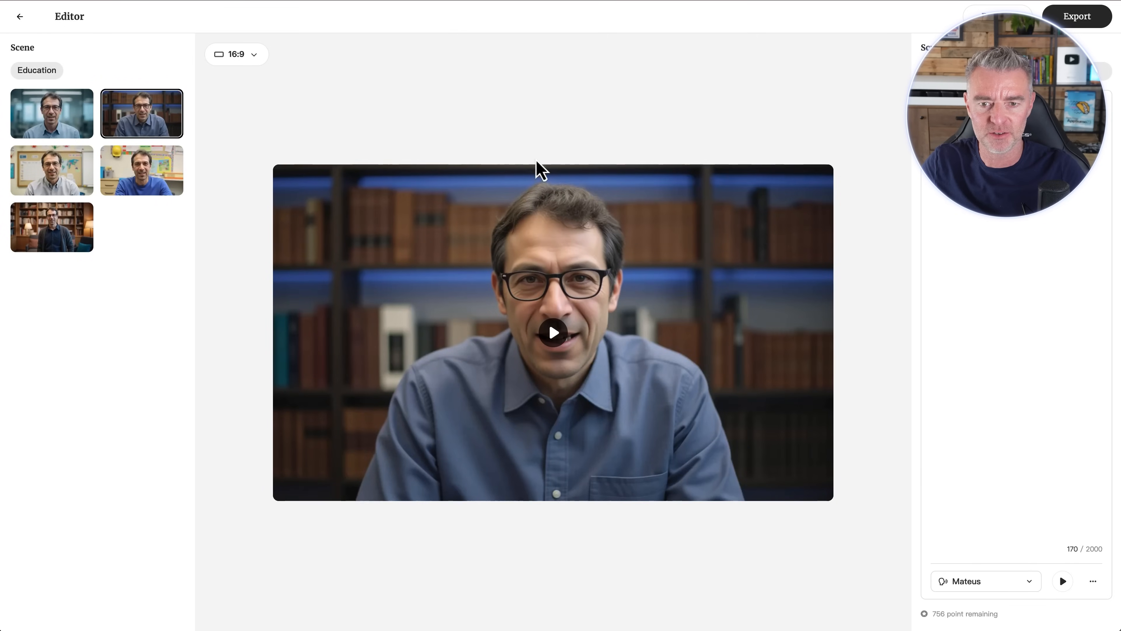
left_click(551, 332)
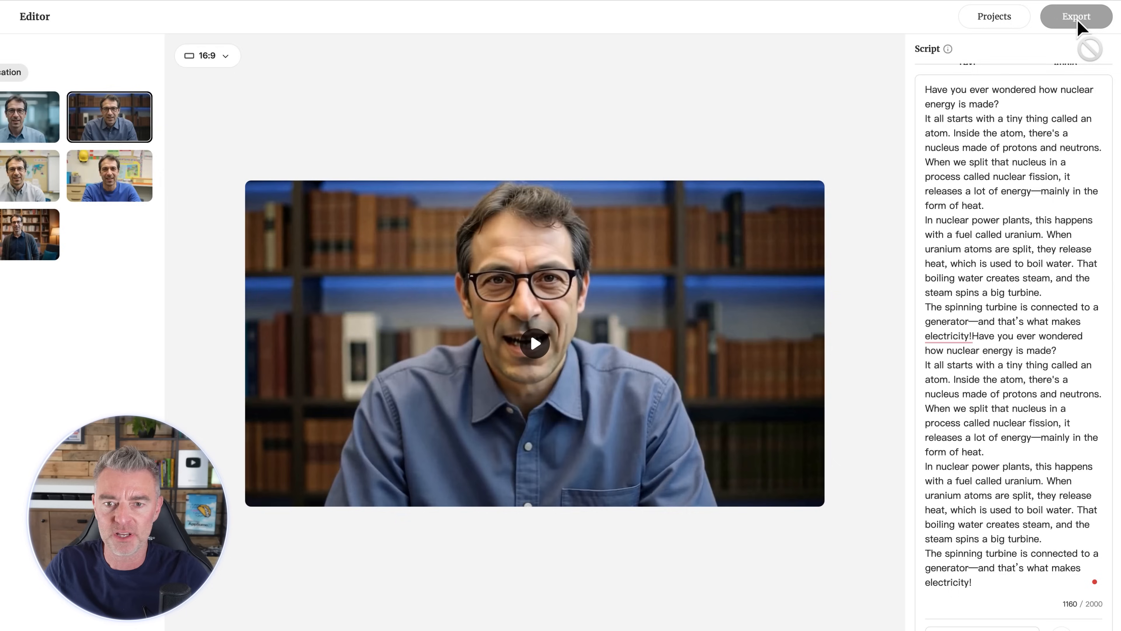
left_click(1077, 15)
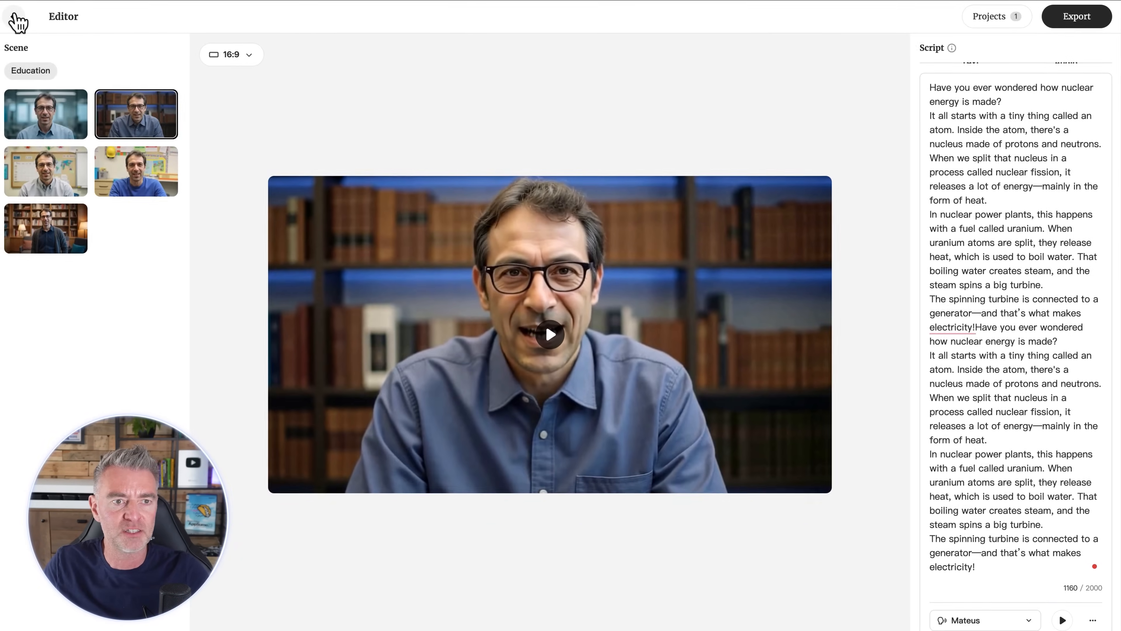
Return to the avatar library and filter it to male avatars again.
left_click(16, 17)
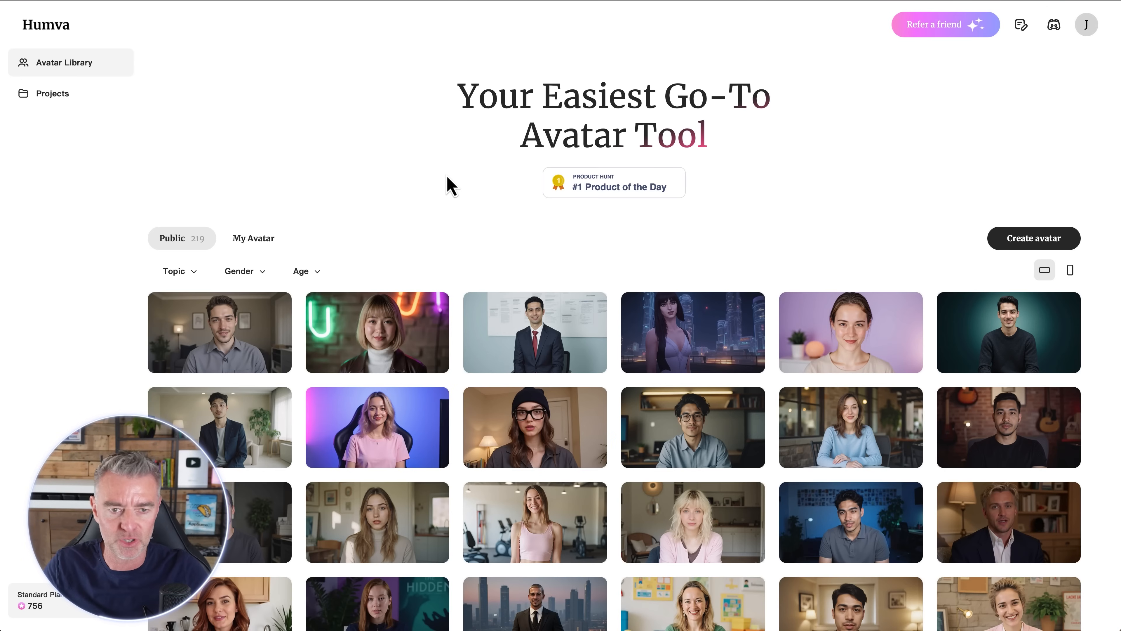
scroll("down", 3)
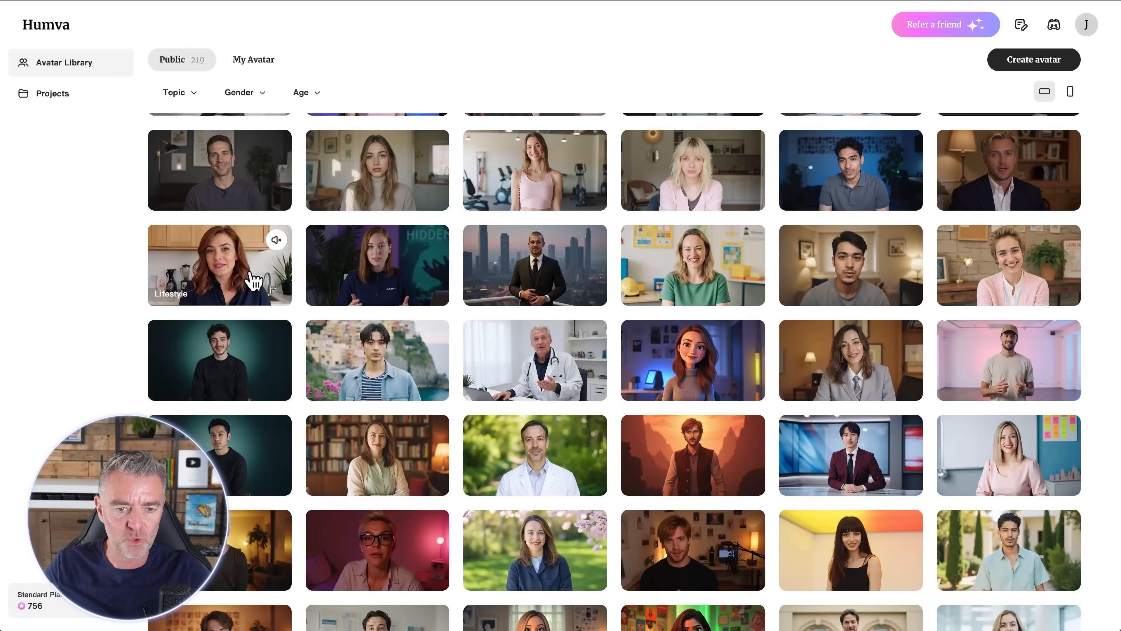
left_click(240, 92)
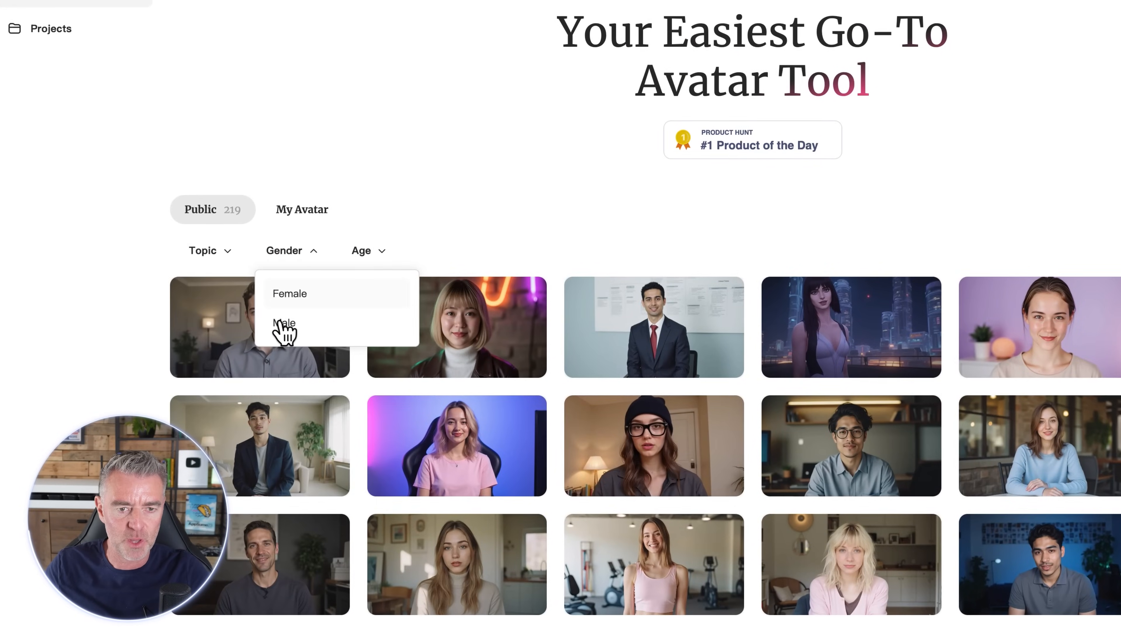
left_click(283, 324)
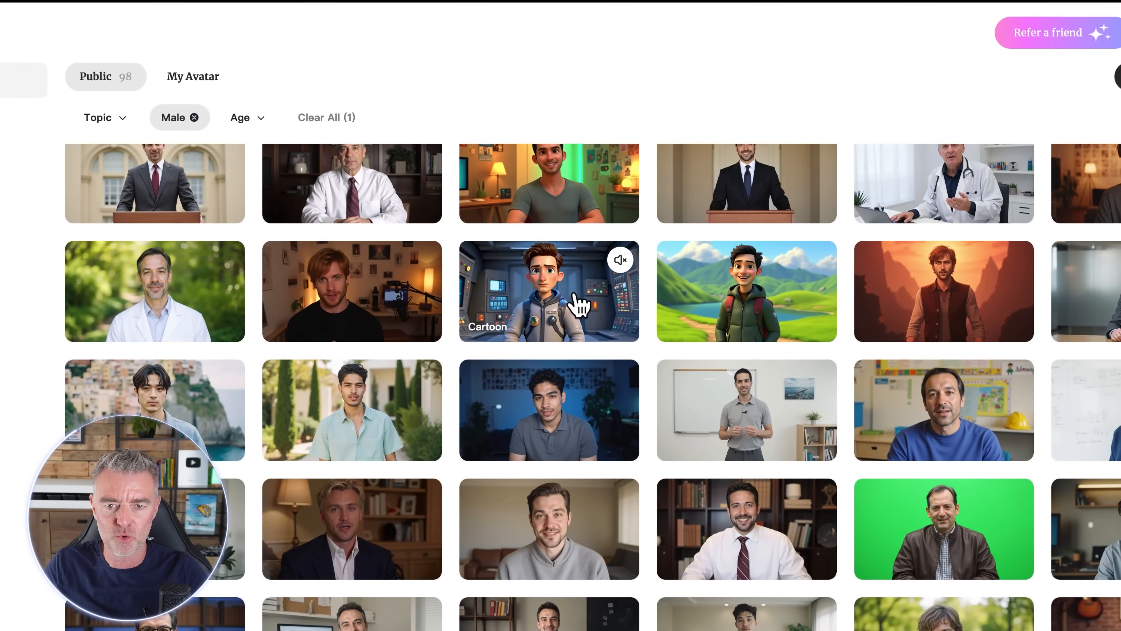
Start the cartoon astronaut video in 9:16 with the rocket-launch script and export it.
left_click(548, 291)
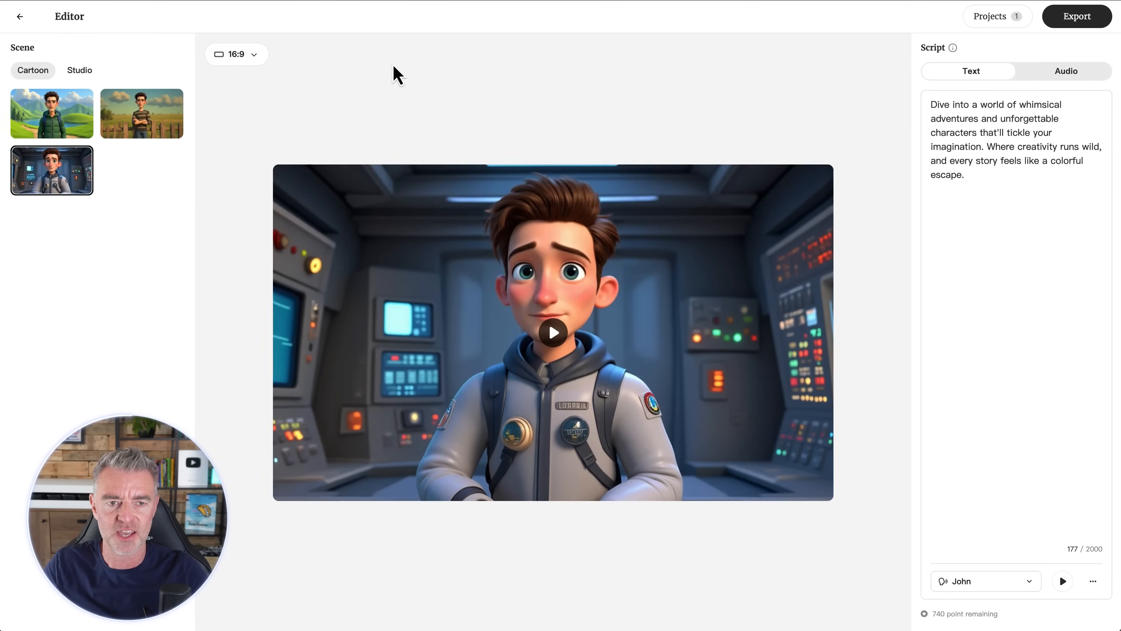
mouse_move(479, 338)
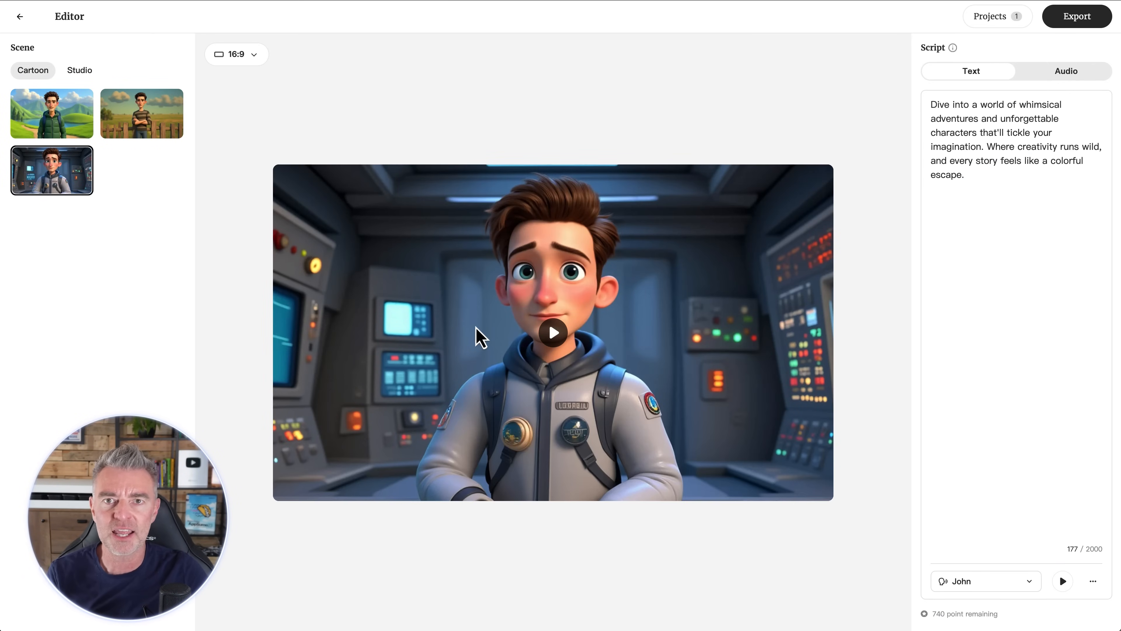
left_click(236, 54)
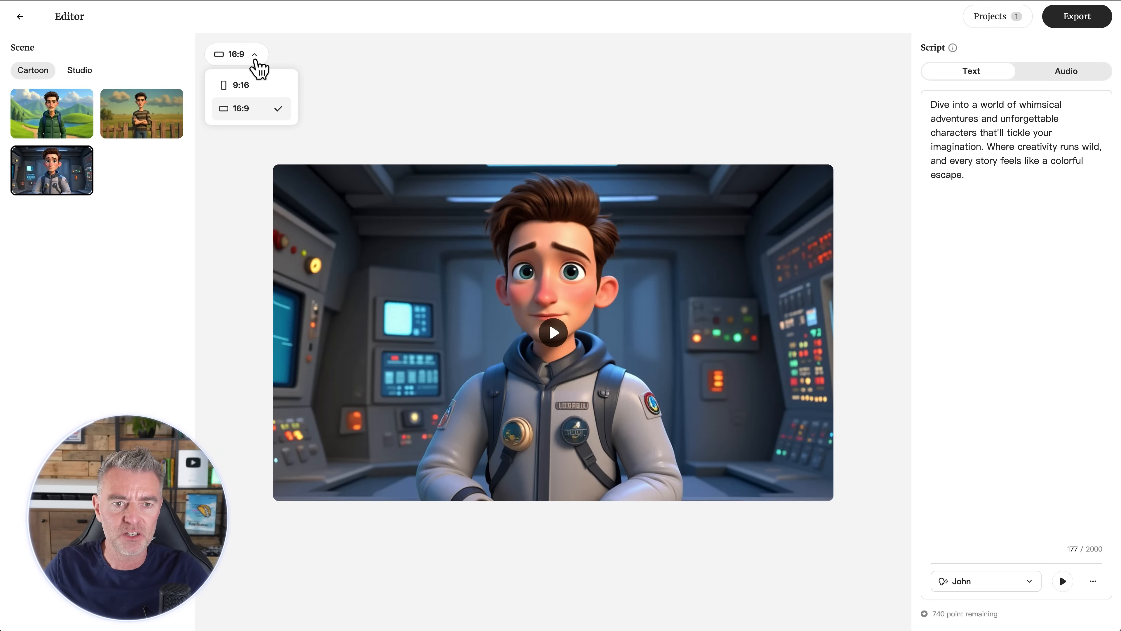
left_click(240, 84)
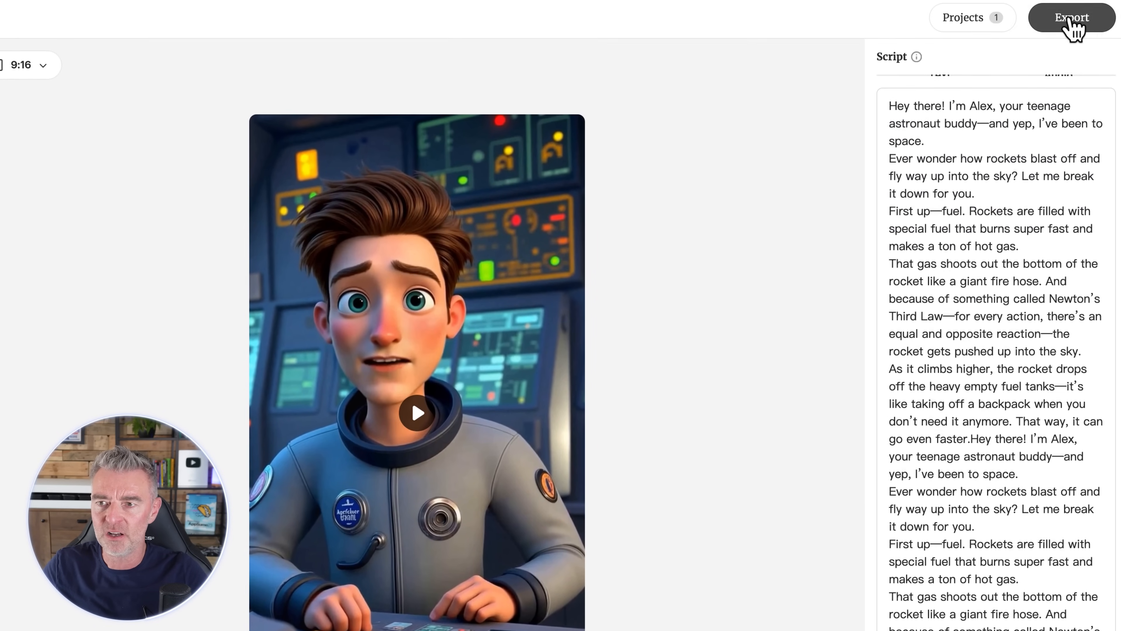
left_click(1072, 17)
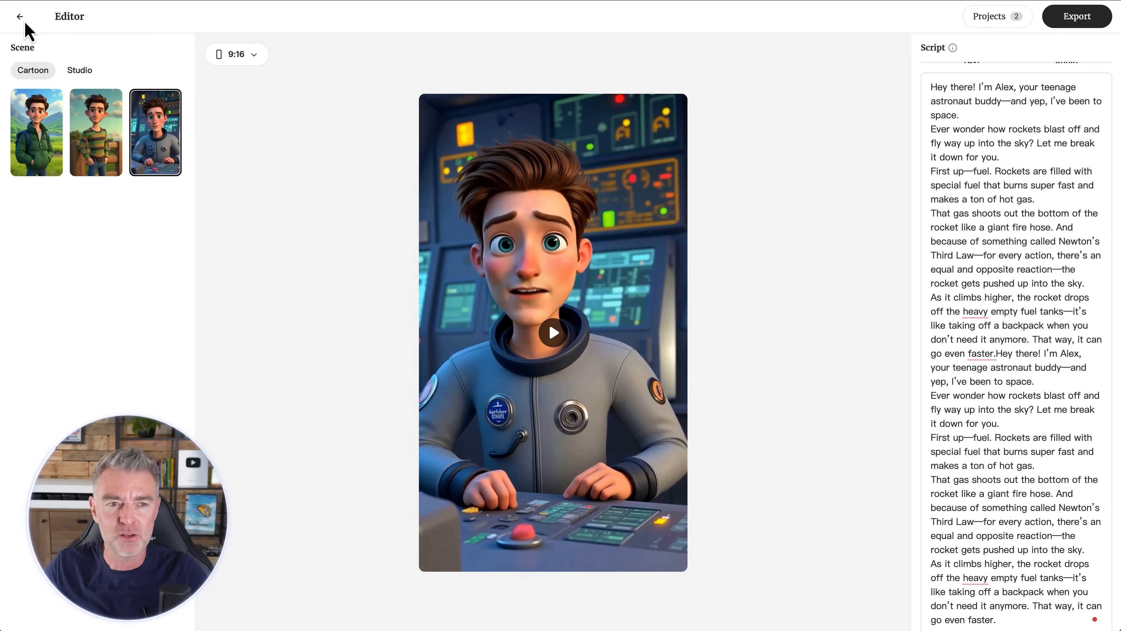
Return to the library and filter to female Health & Fitness avatars, leaving nine results.
left_click(20, 16)
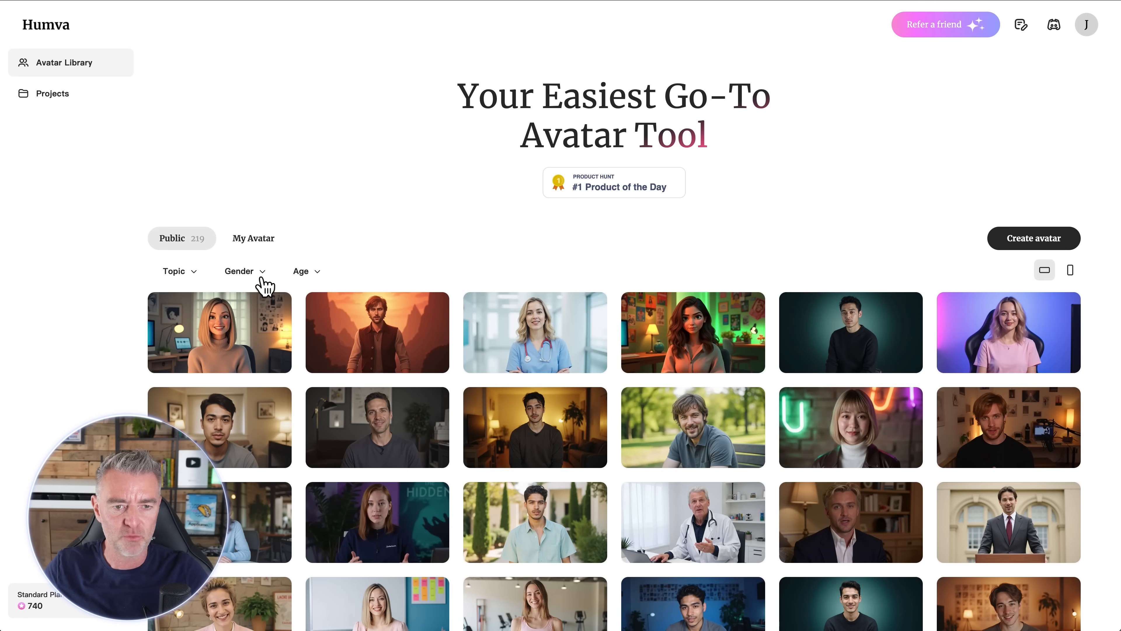
left_click(239, 271)
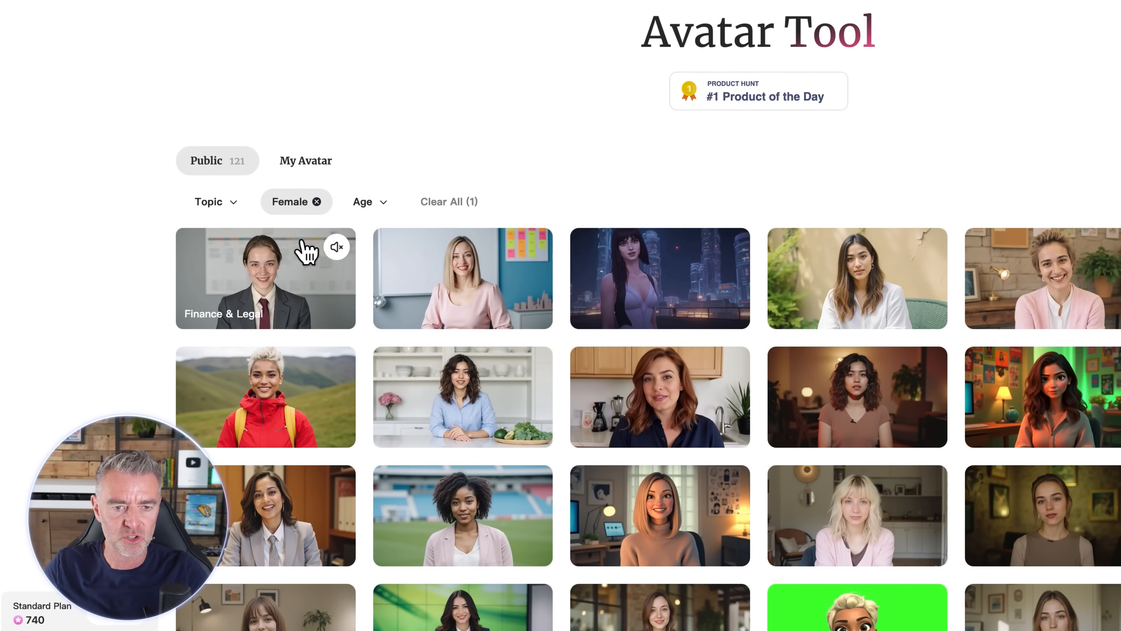
left_click(210, 201)
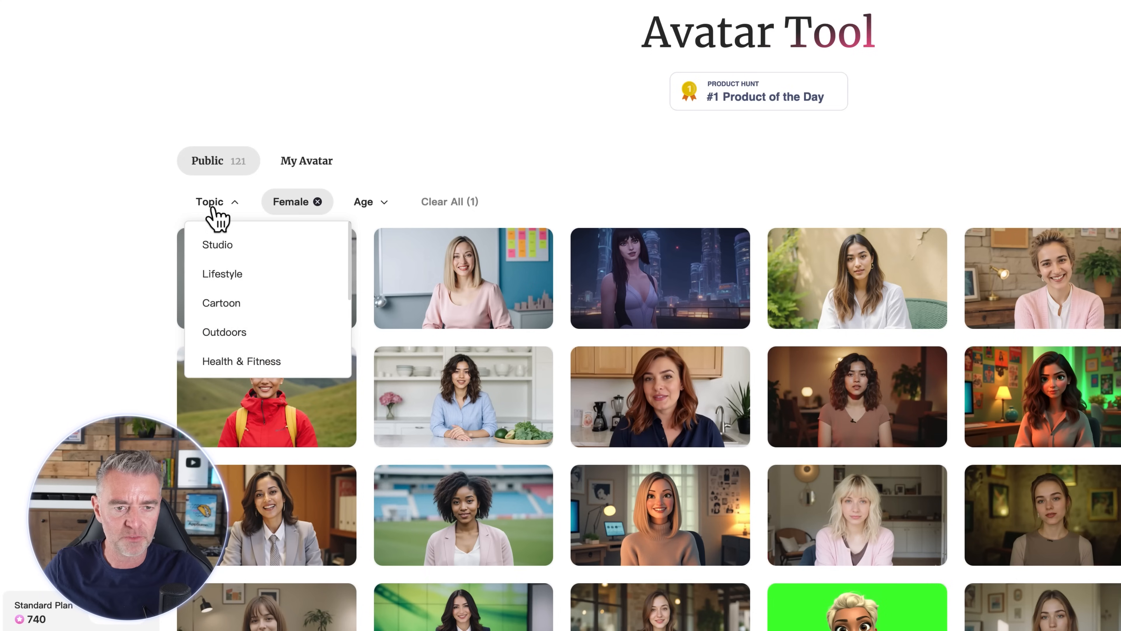
left_click(241, 360)
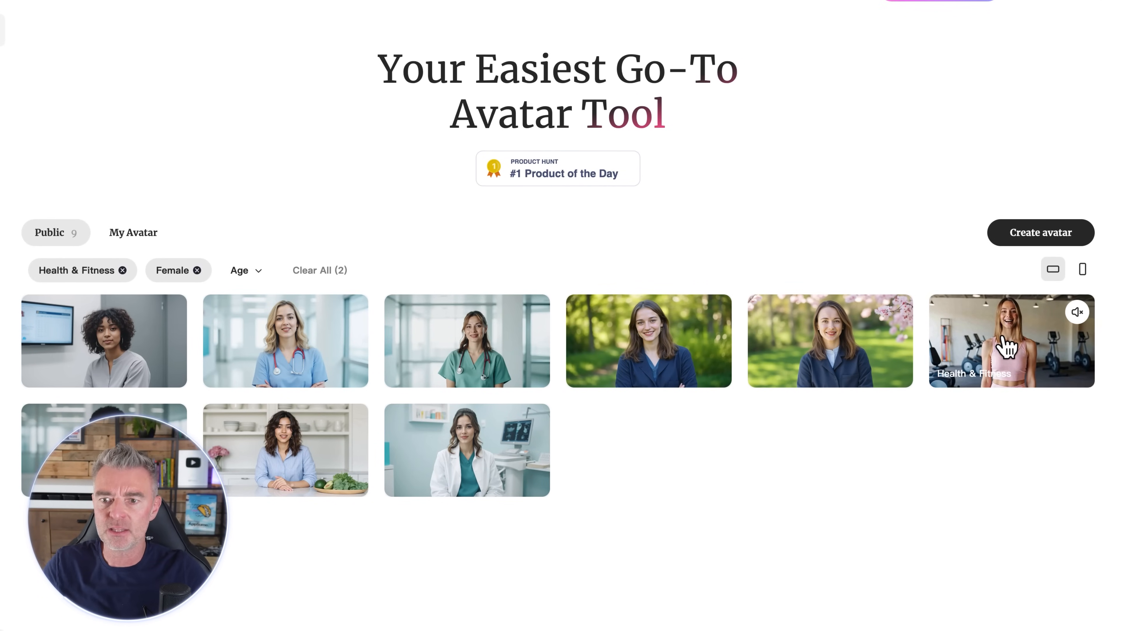
Start the gym fitness avatar video, preview Amelia and other voices, and confirm Emily.
left_click(1011, 340)
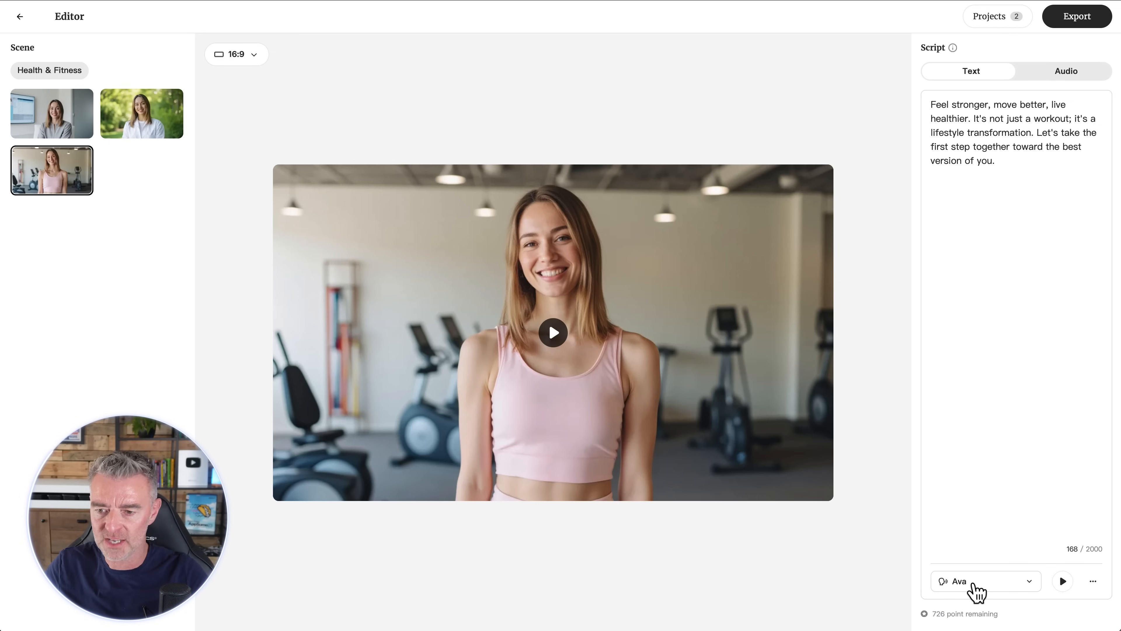
left_click(553, 332)
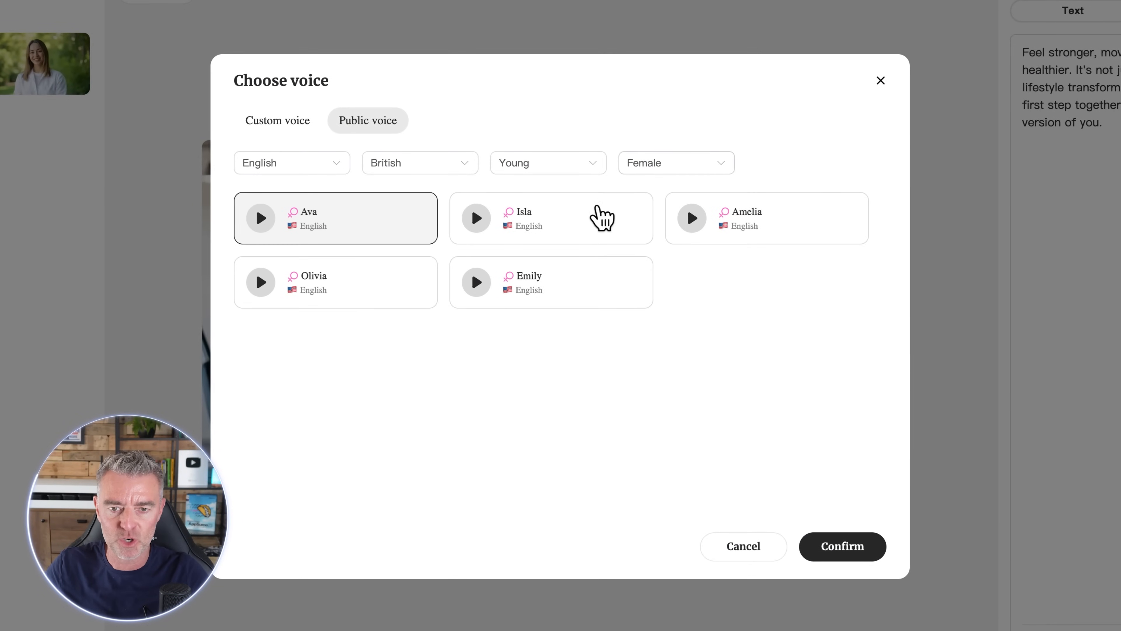
mouse_move(703, 232)
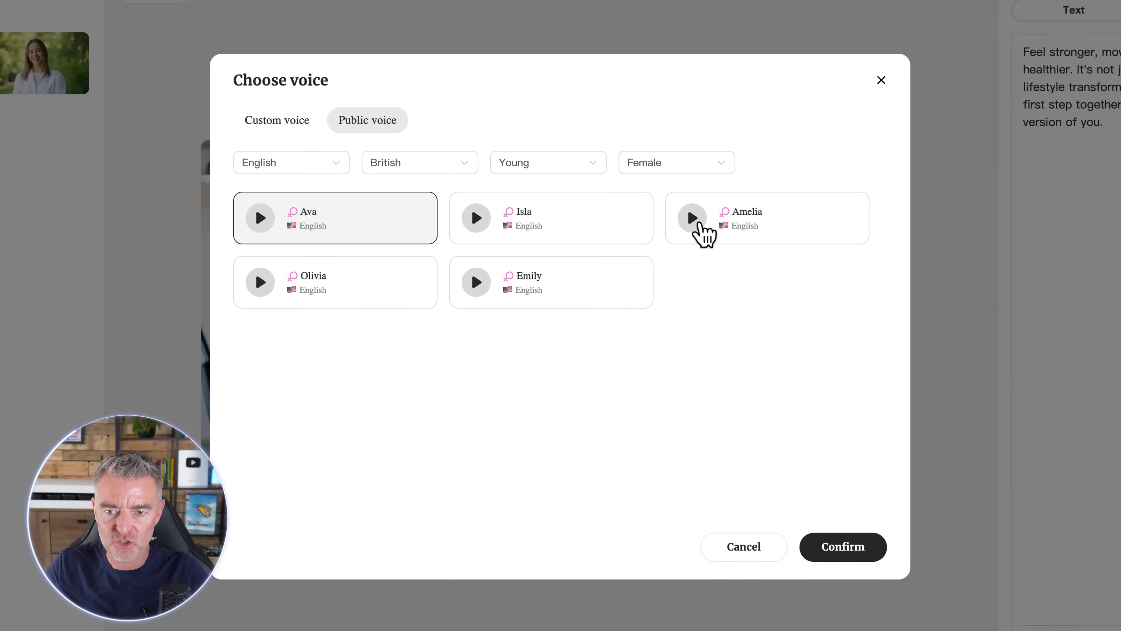
left_click(691, 218)
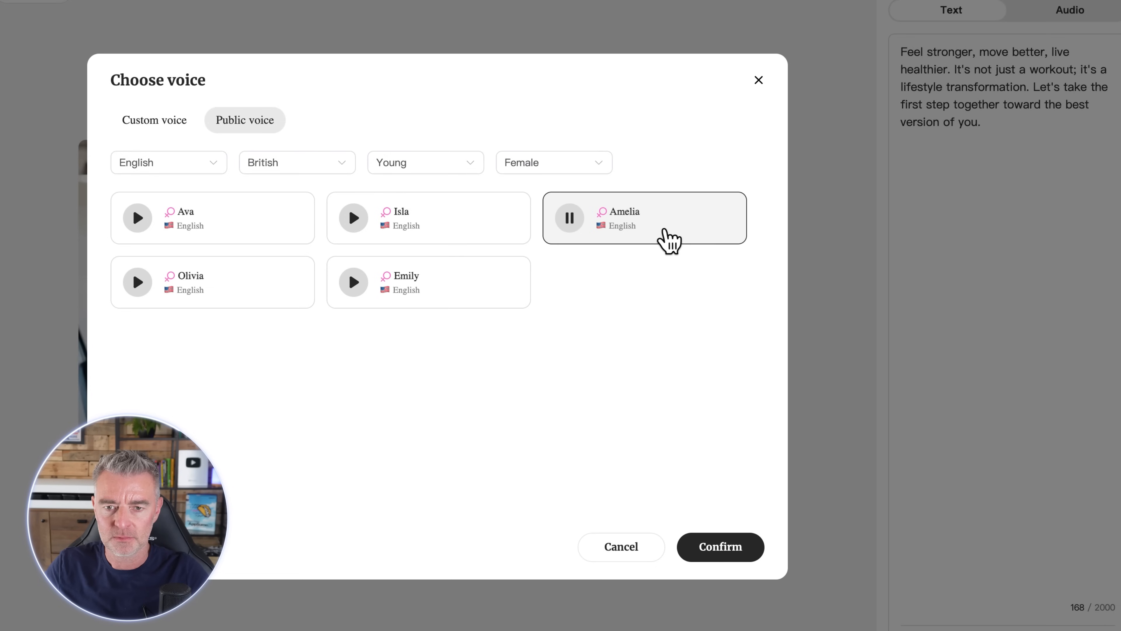
left_click(568, 218)
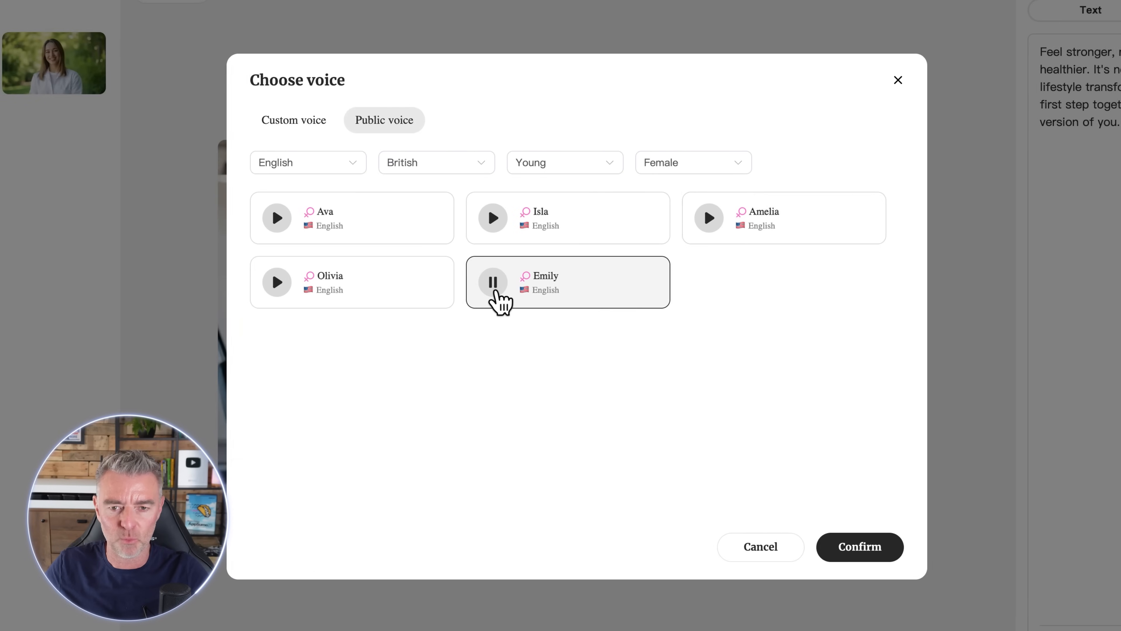
mouse_move(539, 355)
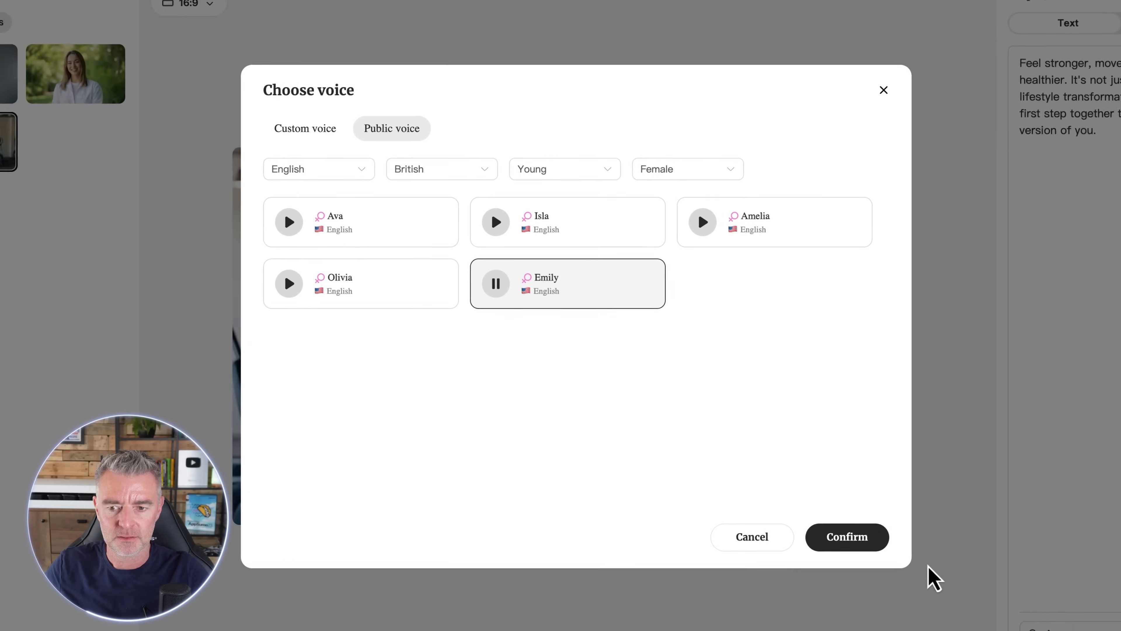
left_click(847, 537)
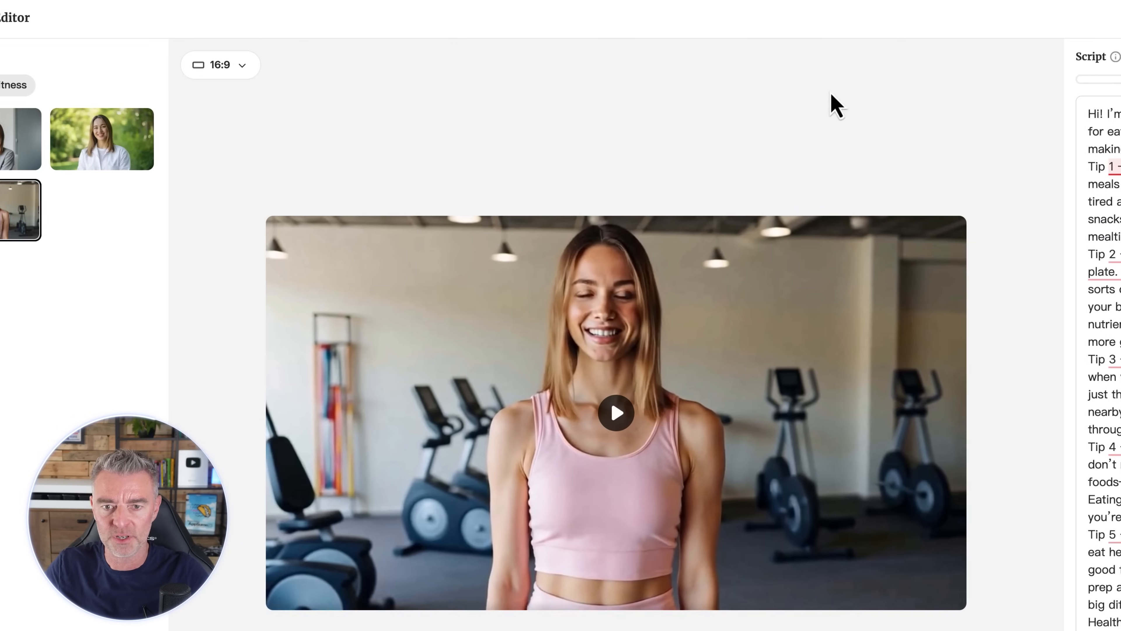
Switch the fitness video to vertical 9:16 and go to the projects list.
left_click(220, 65)
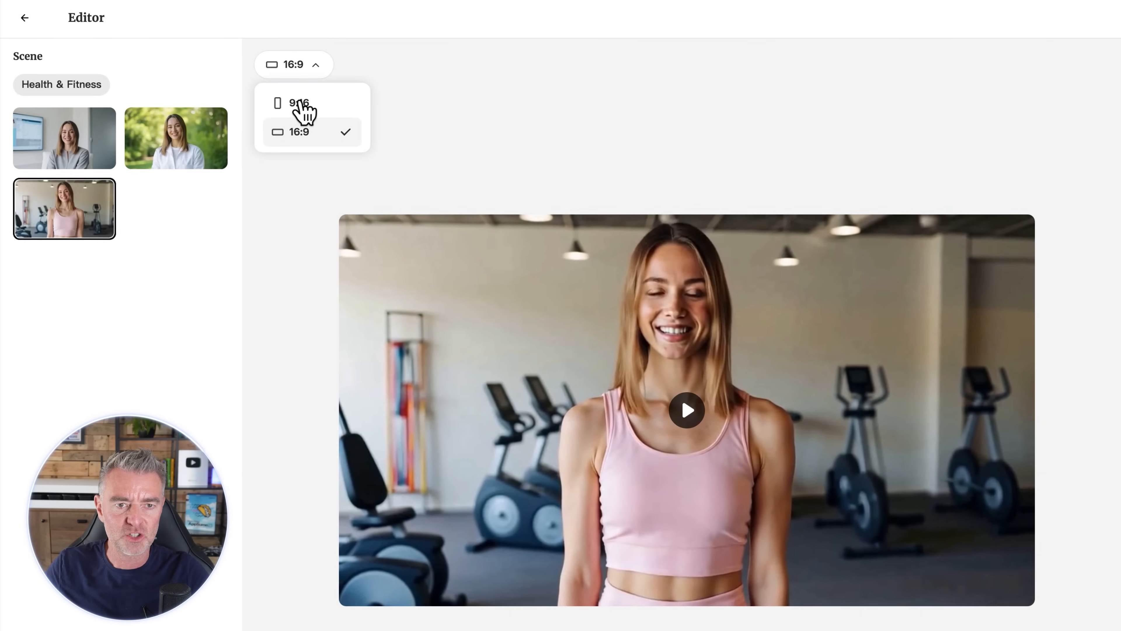
left_click(296, 104)
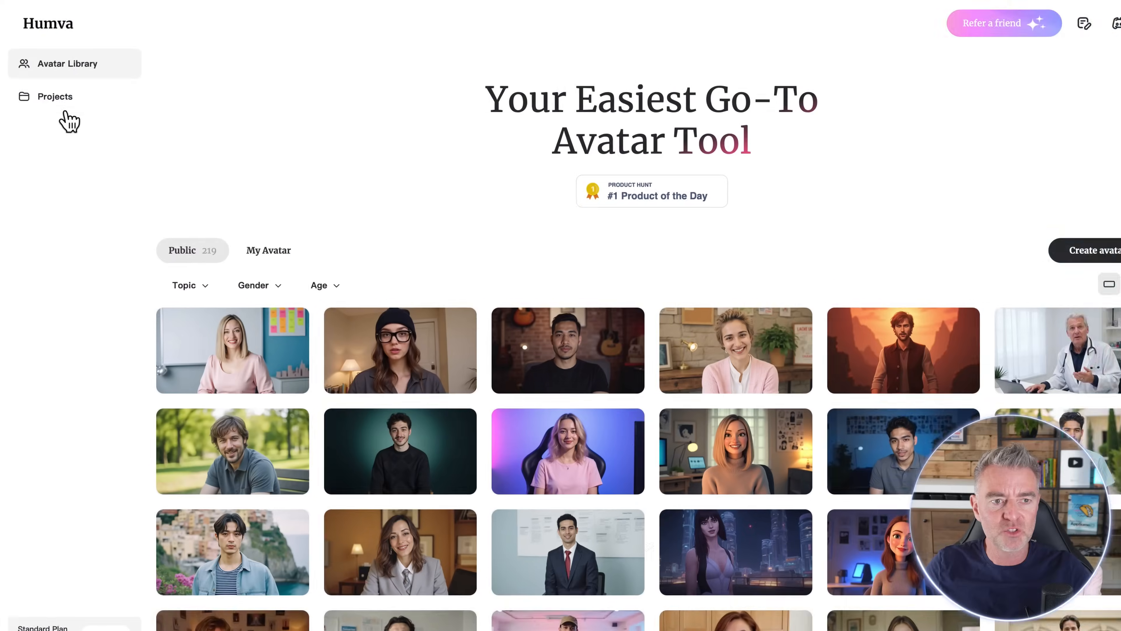
left_click(54, 96)
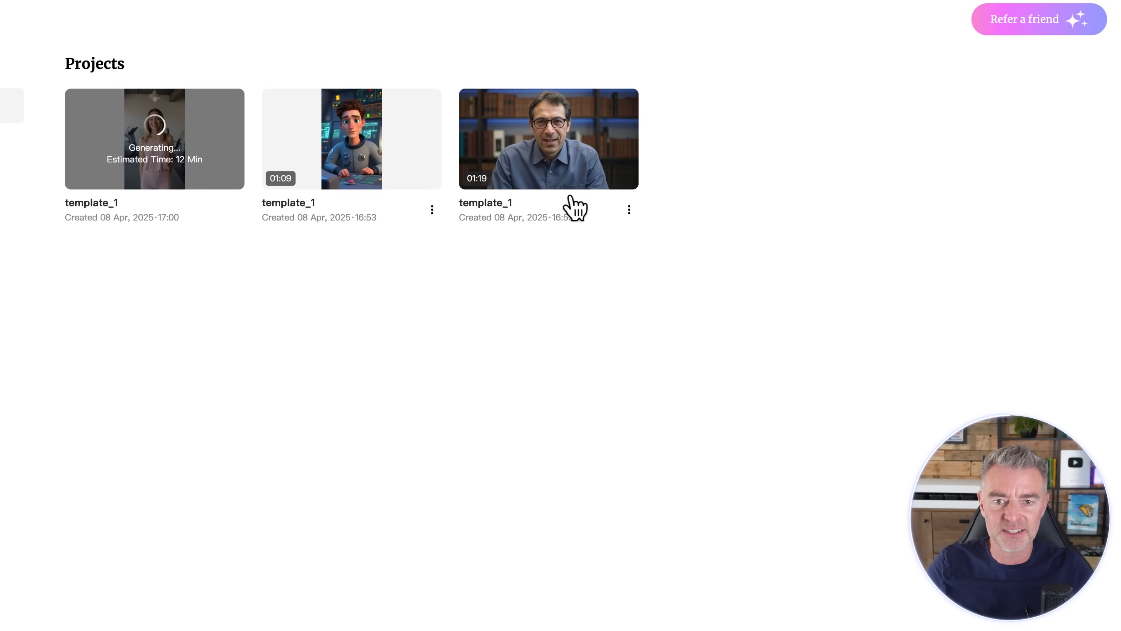
Review the astronaut project's three-dot options (download, reuse template, delete) and close them.
left_click(432, 210)
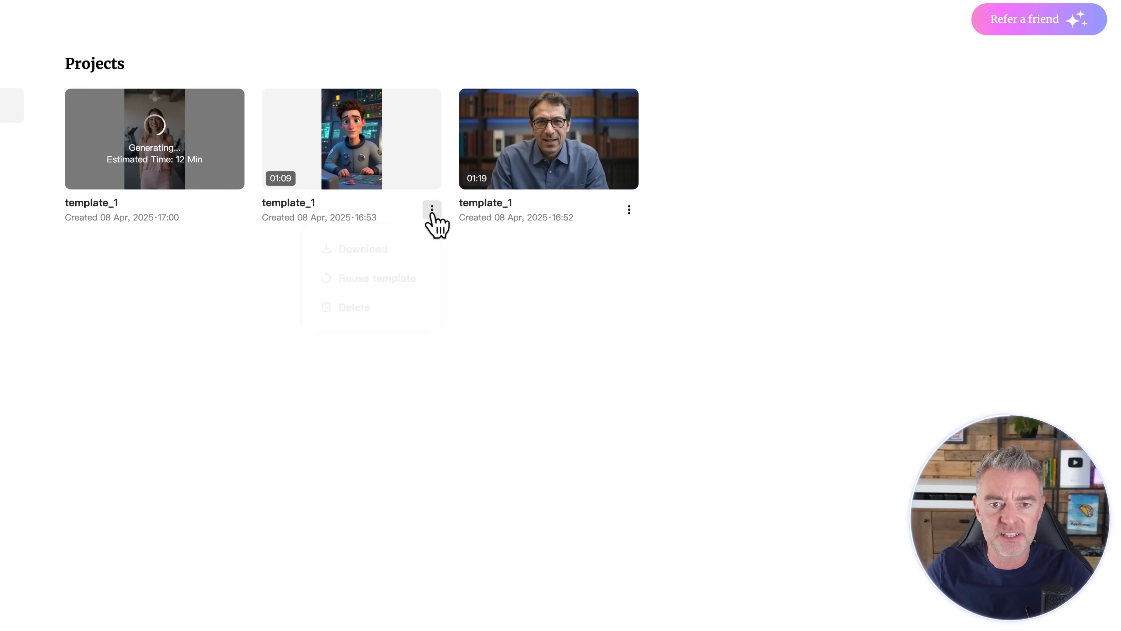
left_click(432, 210)
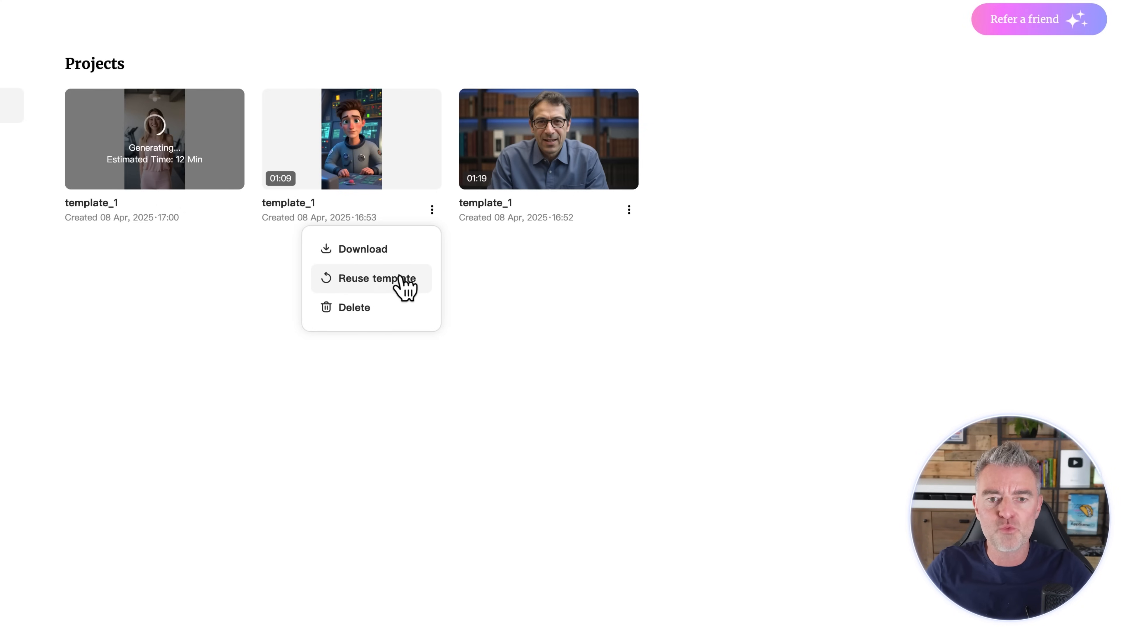
left_click(698, 280)
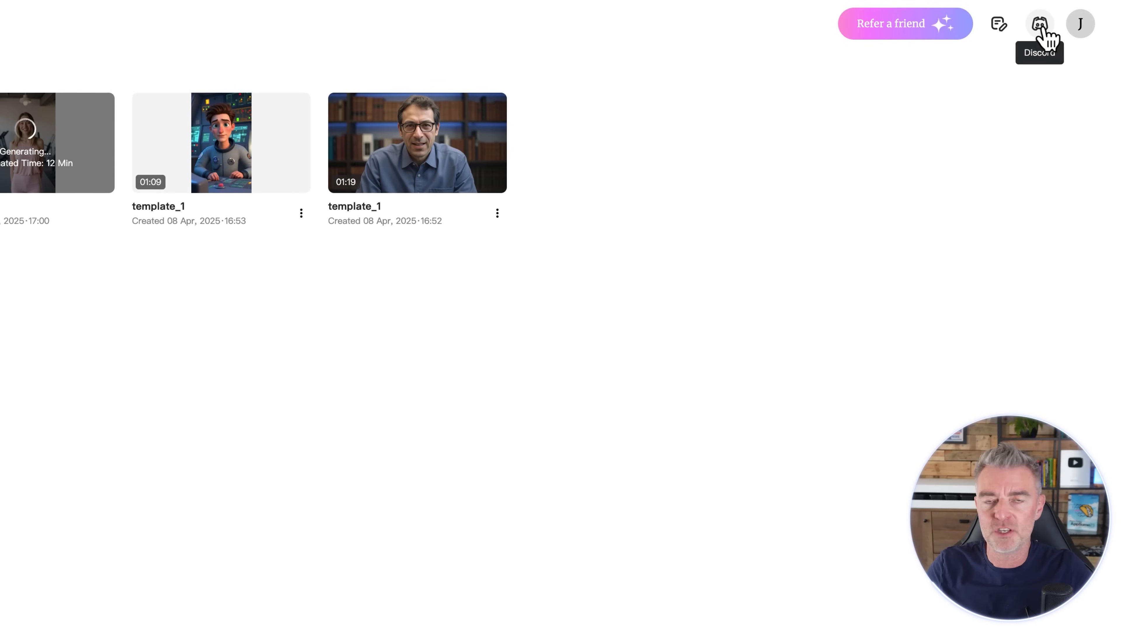
mouse_move(999, 23)
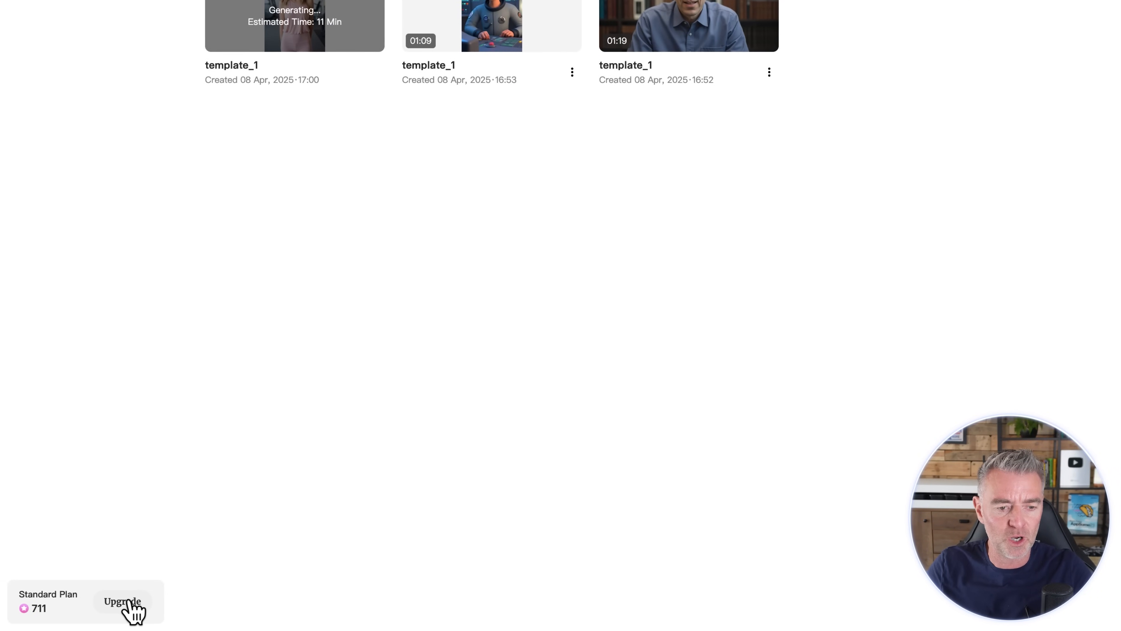
Open the subscription plans, scroll the plan cards, and switch to annual pricing.
left_click(122, 602)
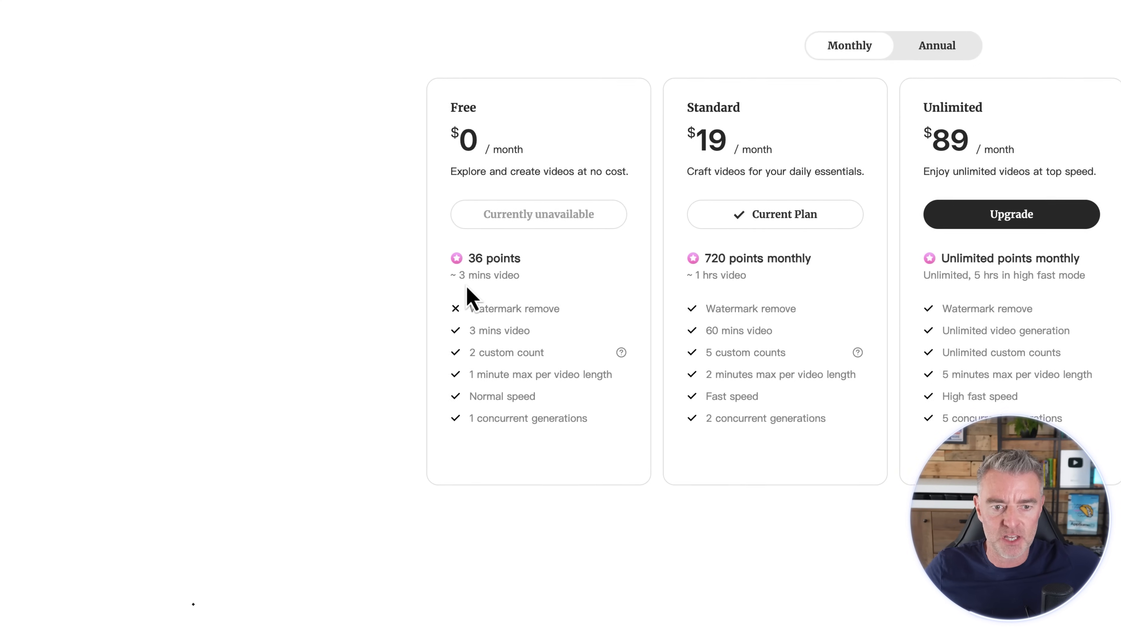
scroll("down", 3)
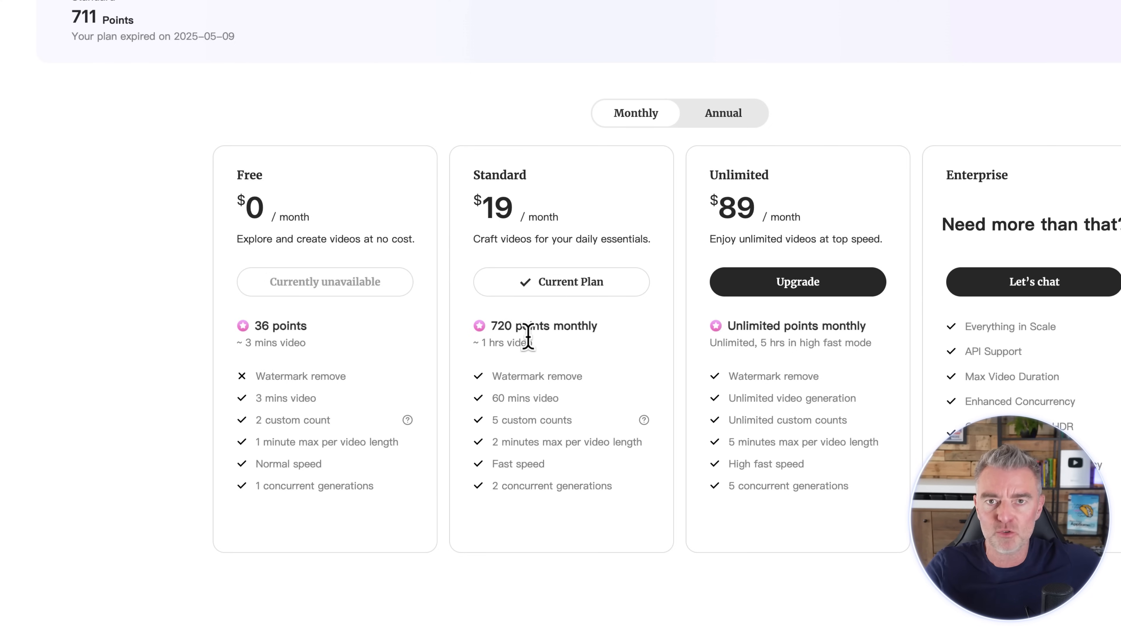
mouse_move(522, 397)
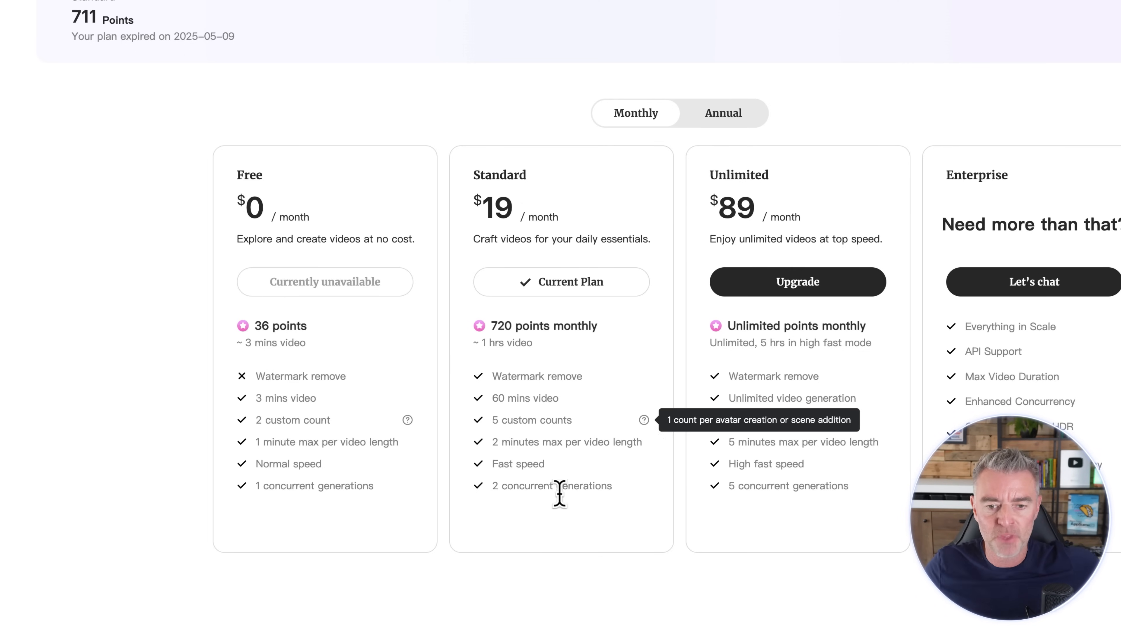
mouse_move(512, 518)
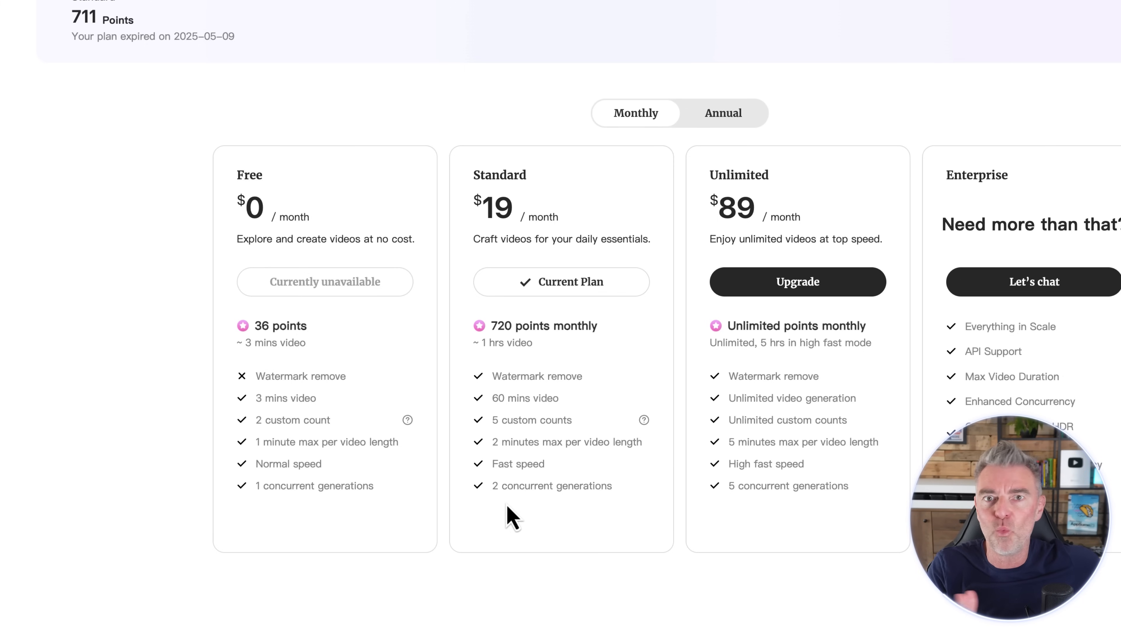
scroll("down", 3)
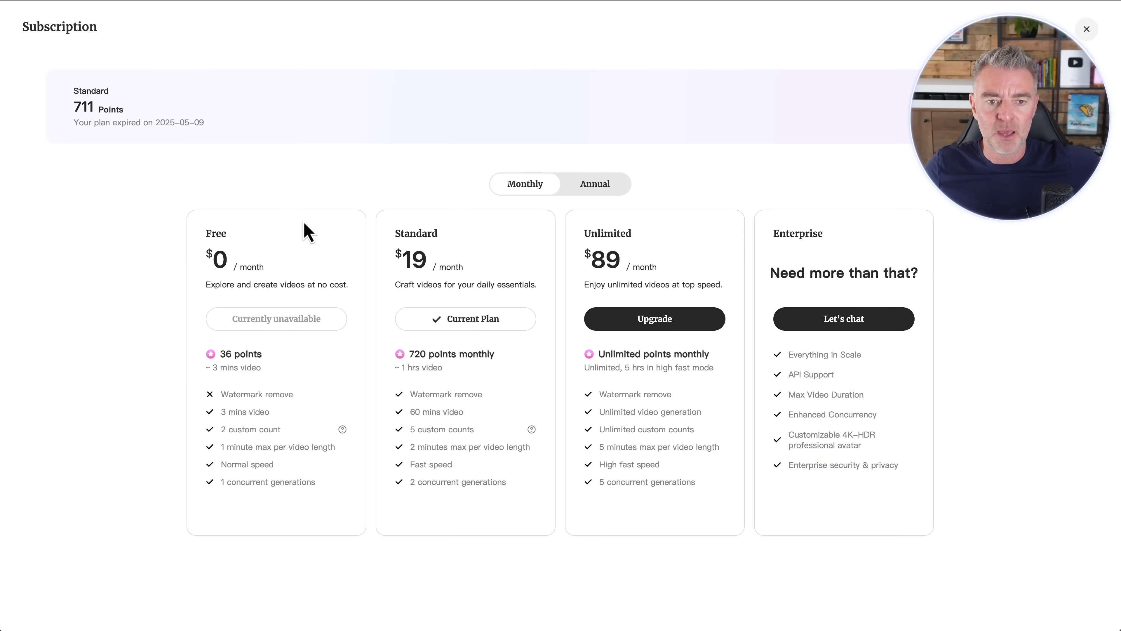
mouse_move(432, 264)
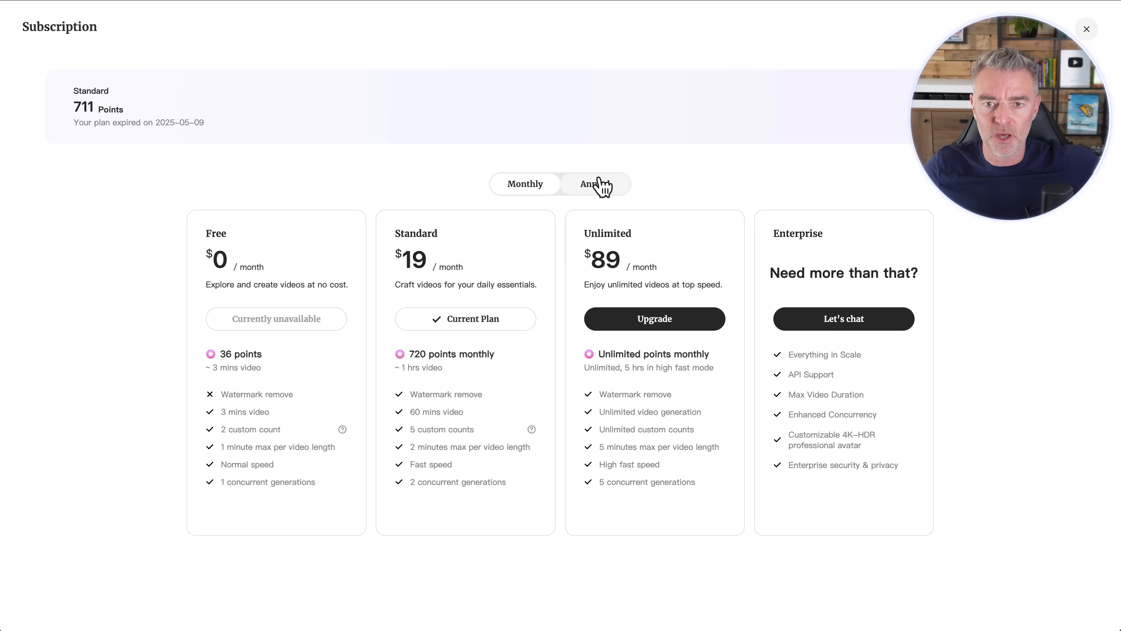
left_click(595, 184)
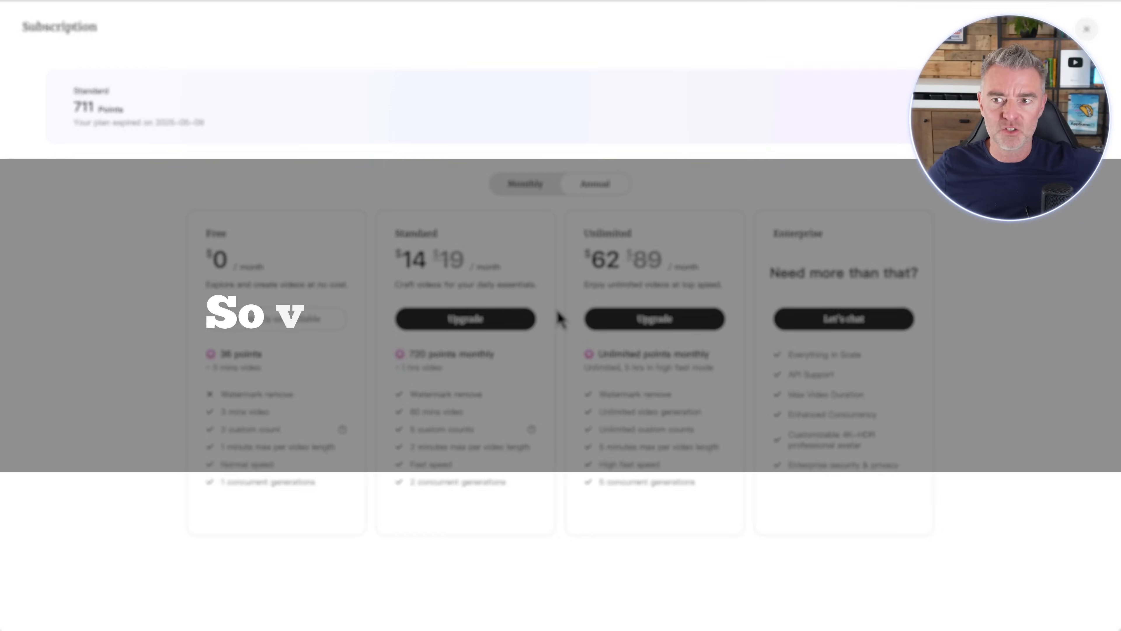
Close the subscription page, play the finished educator video, and close the preview.
left_click(1086, 28)
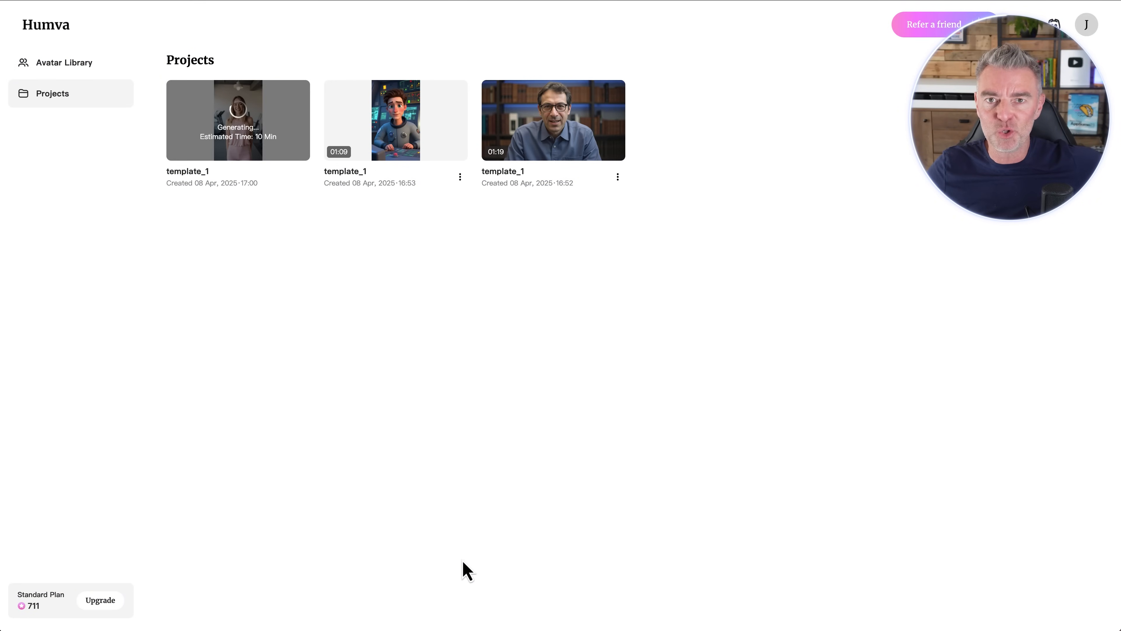
mouse_move(565, 456)
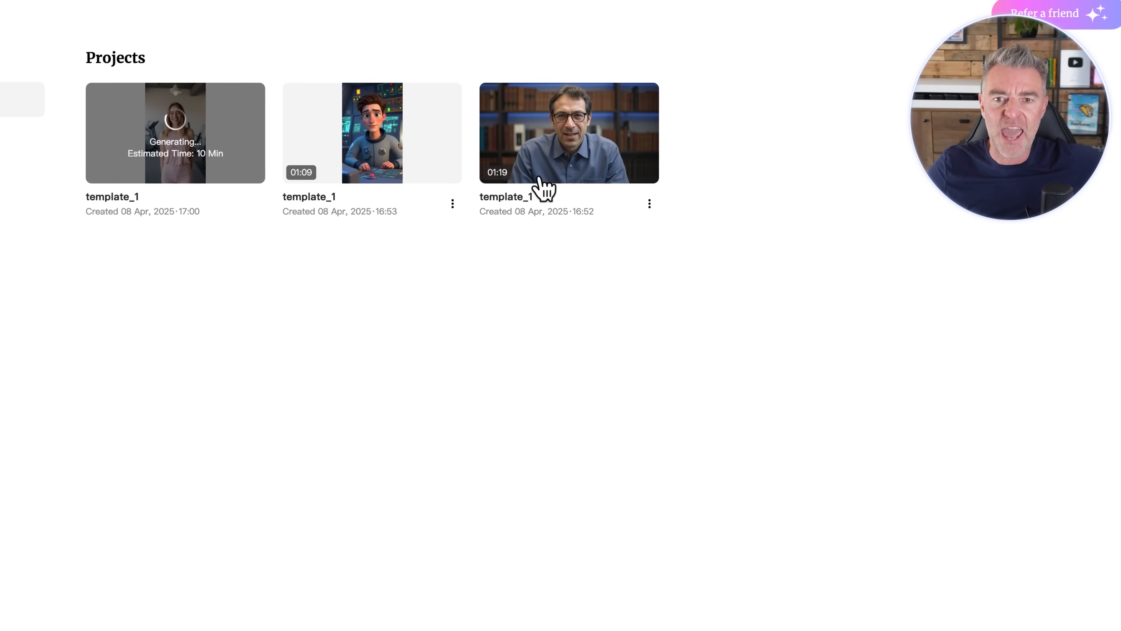
mouse_move(583, 325)
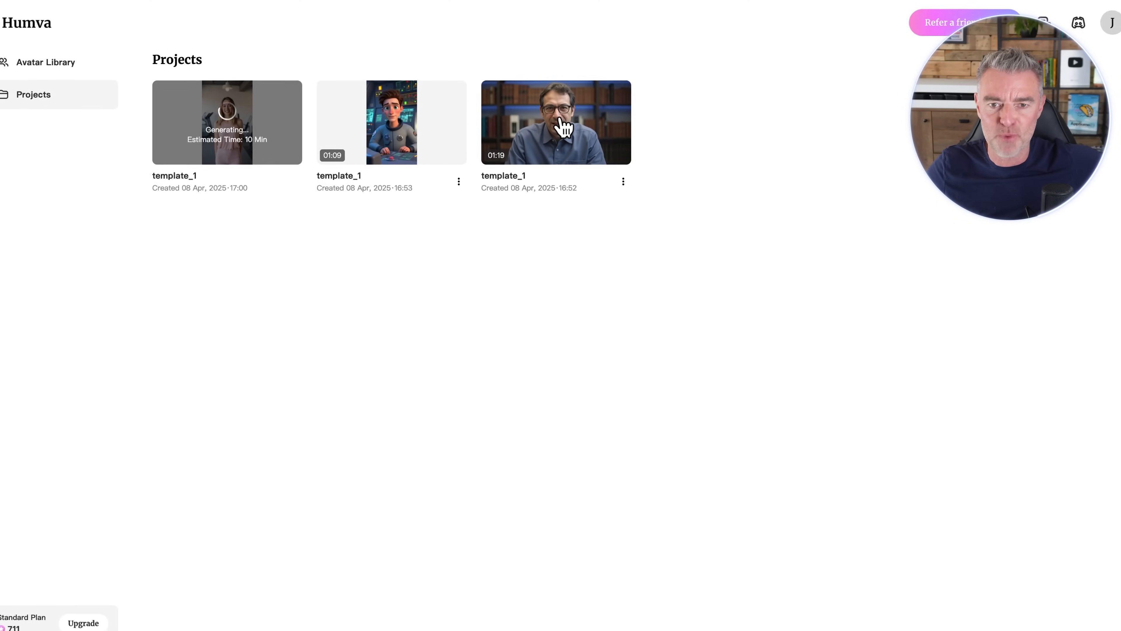
left_click(556, 122)
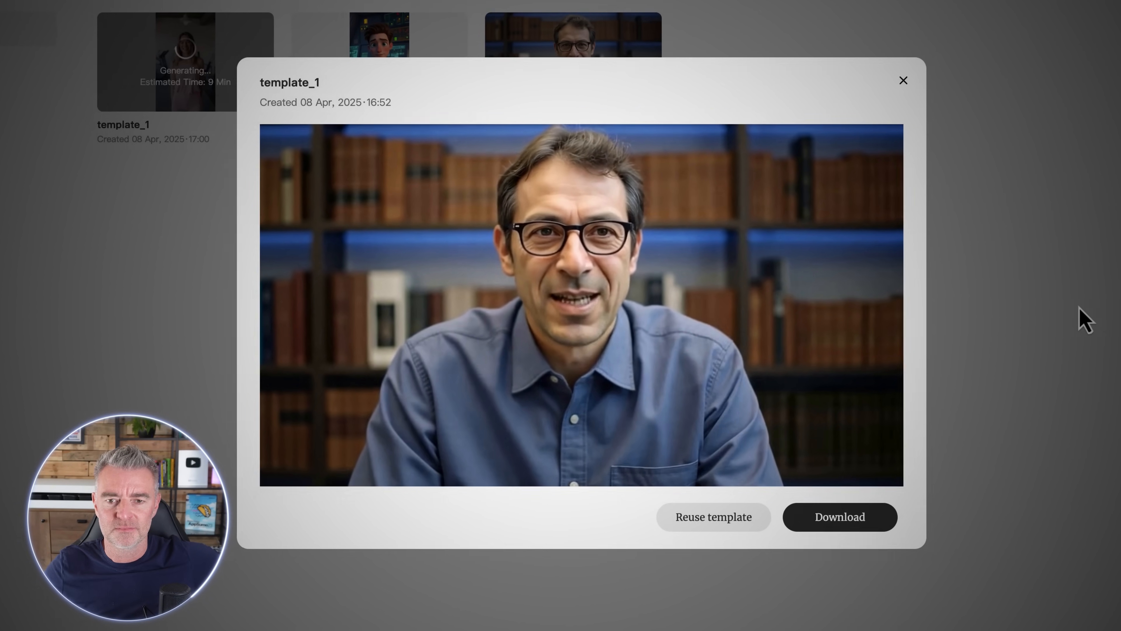
left_click(903, 79)
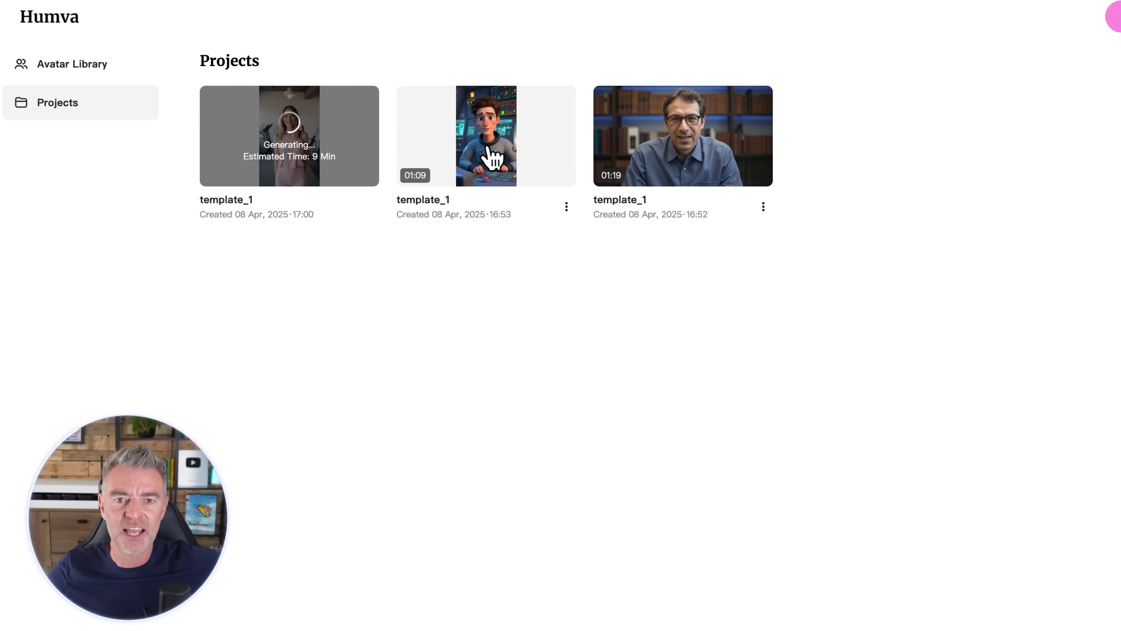
Preview the astronaut video and close it, returning to the projects list.
left_click(485, 136)
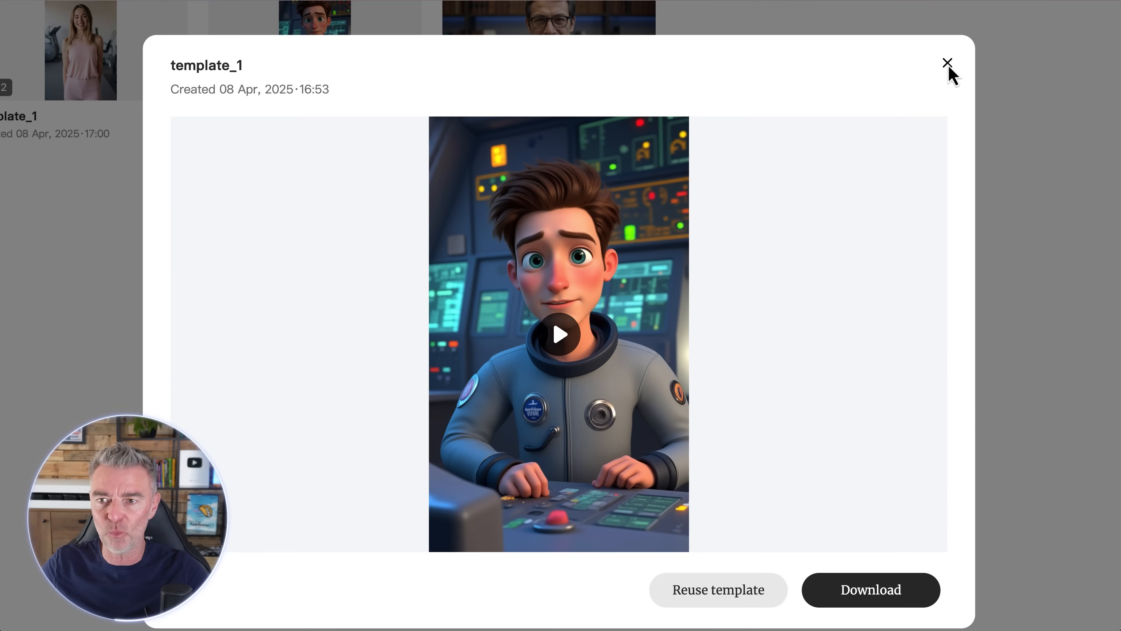
left_click(947, 63)
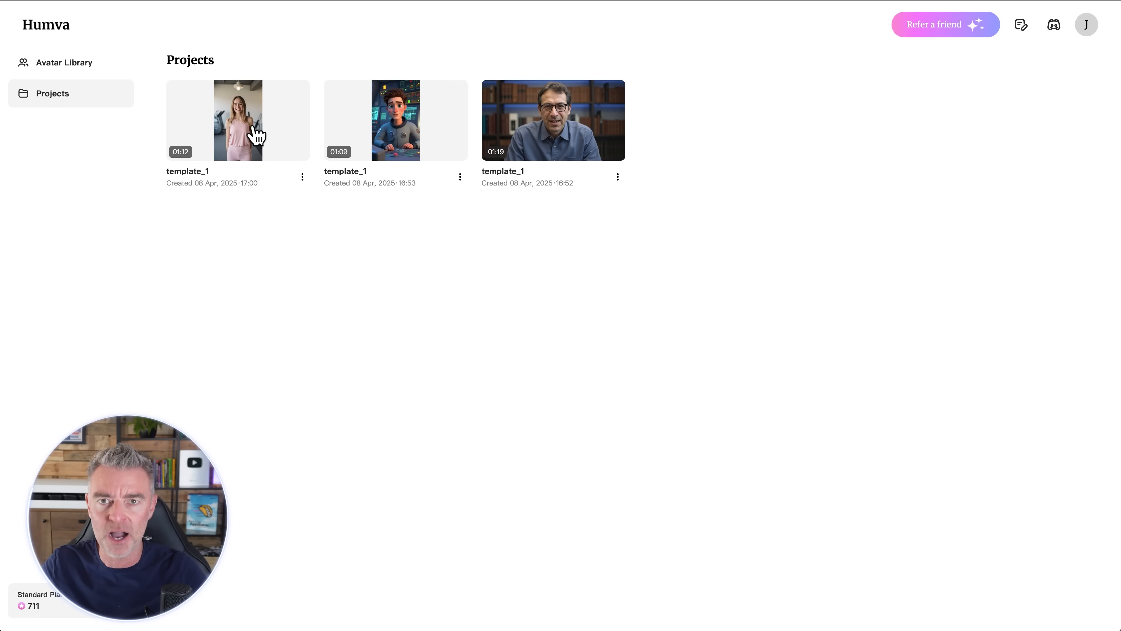
Preview the finished fitness video and start playback.
left_click(238, 119)
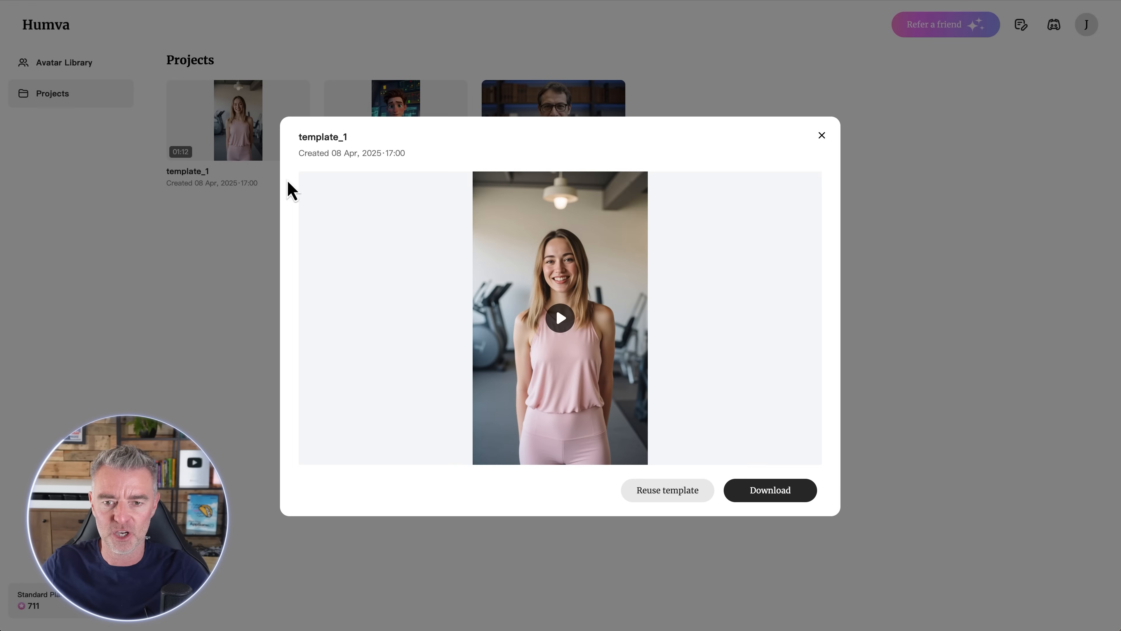
left_click(560, 318)
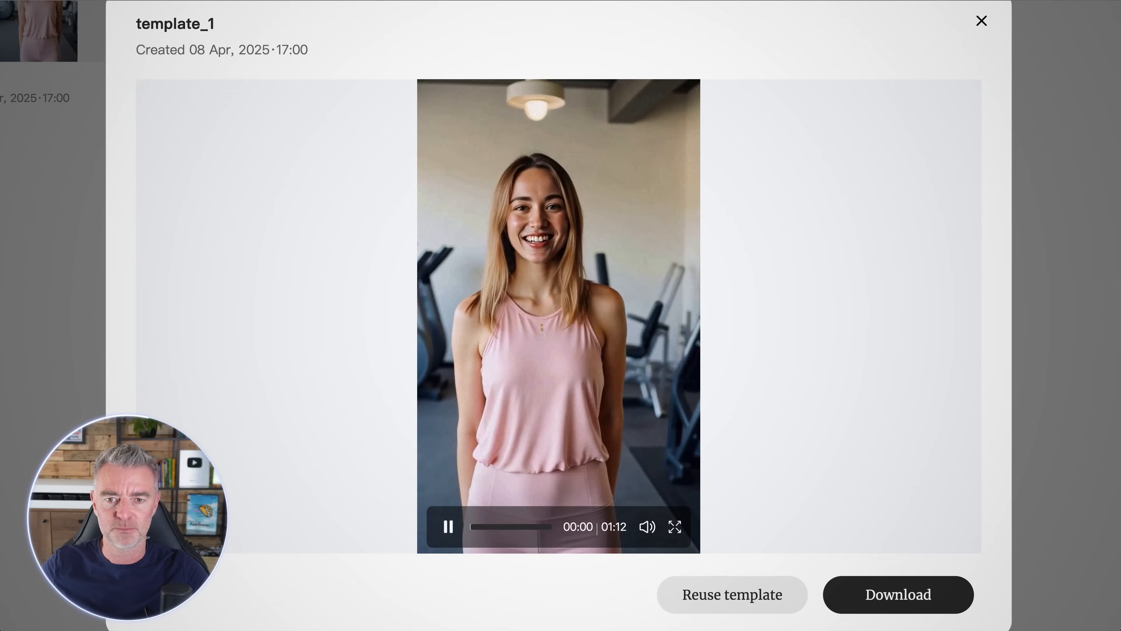